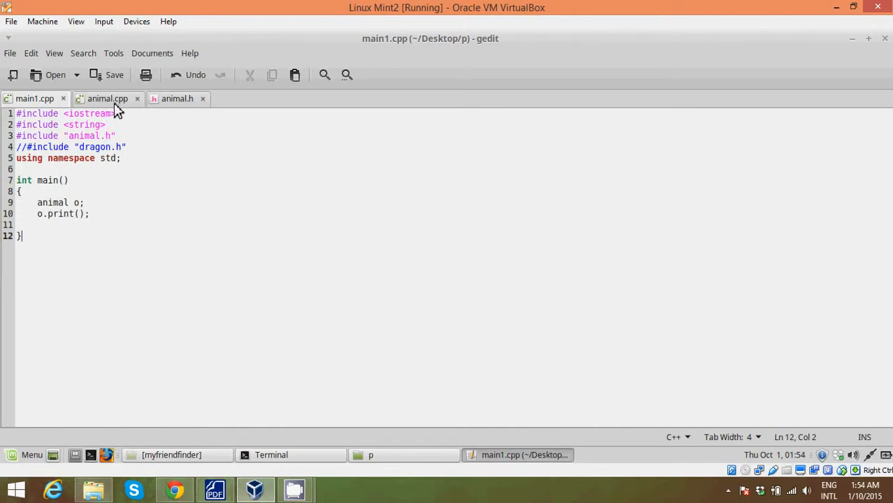
mouse_move(176, 98)
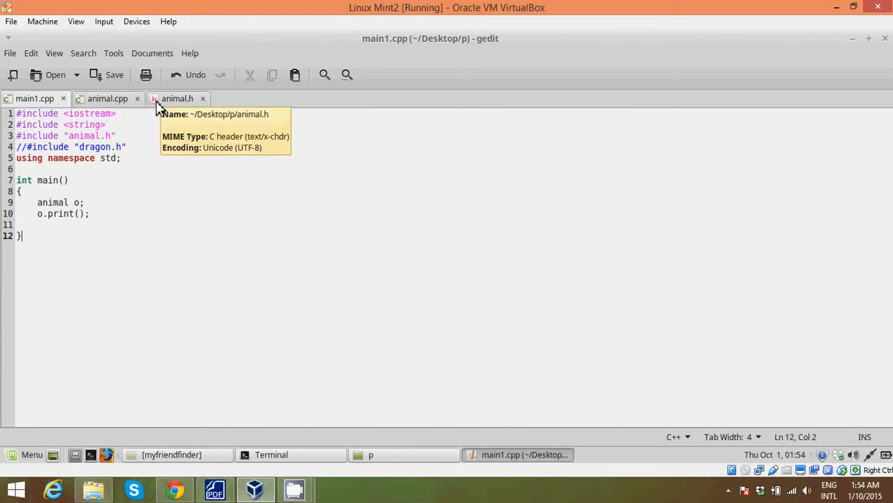
- Review animal.h, animal.cpp and main1.cpp, noting the print declaration in the animal class
left_click(176, 97)
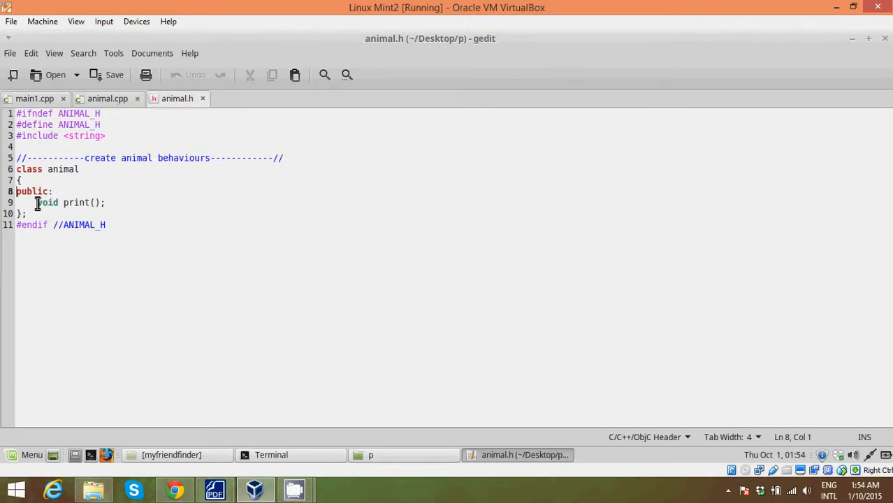
left_click_drag(38, 203, 99, 202)
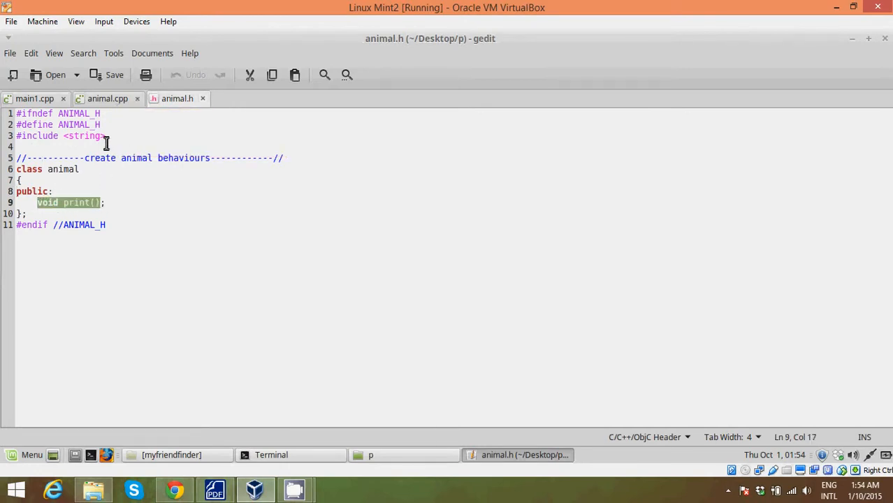
left_click(108, 98)
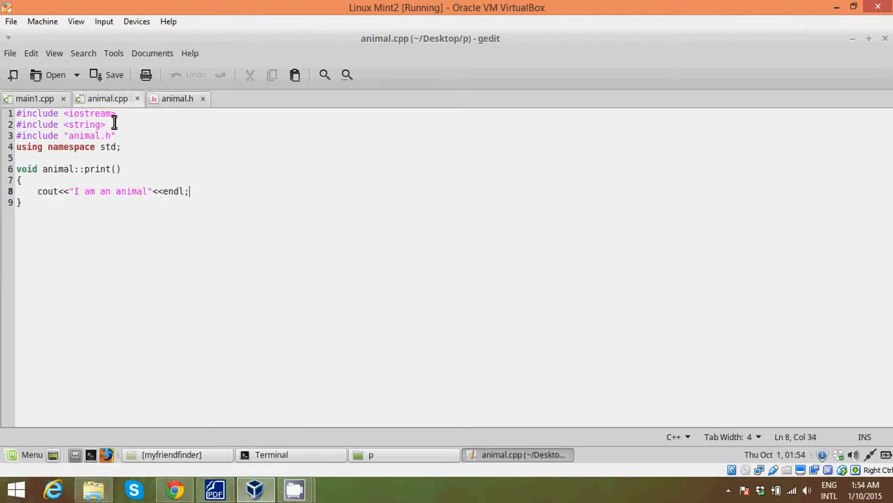
mouse_move(36, 185)
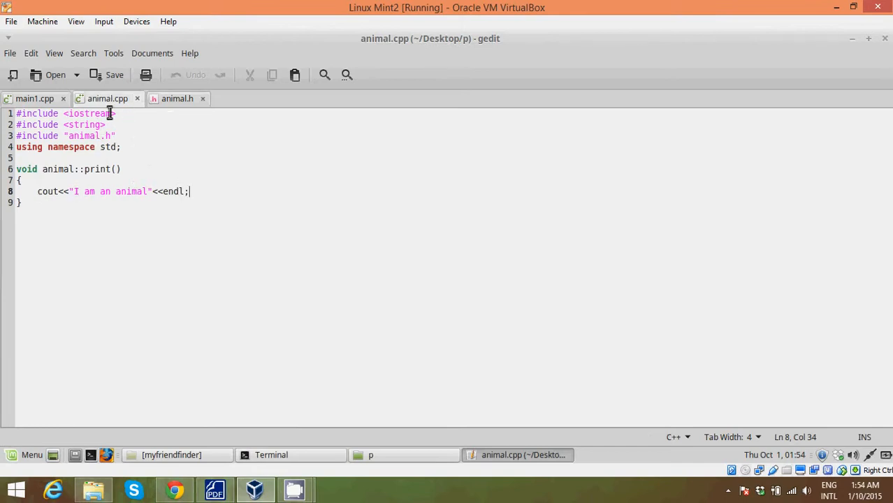
left_click(33, 97)
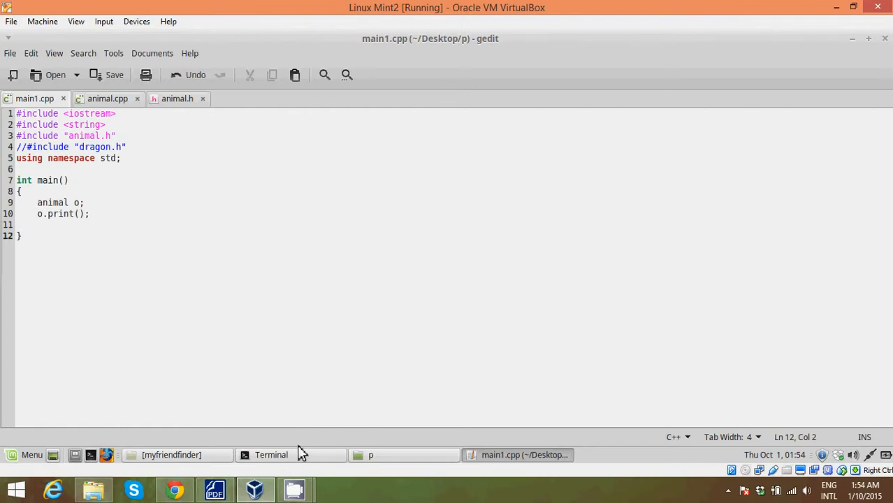
- In Terminal at ~/Desktop/p, create an empty Makefile with 'touch Makefile'
left_click(271, 456)
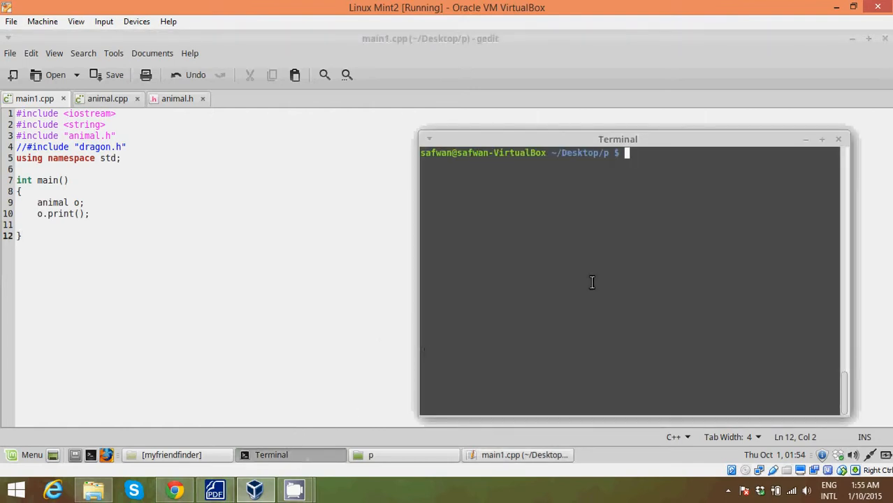
type("touch")
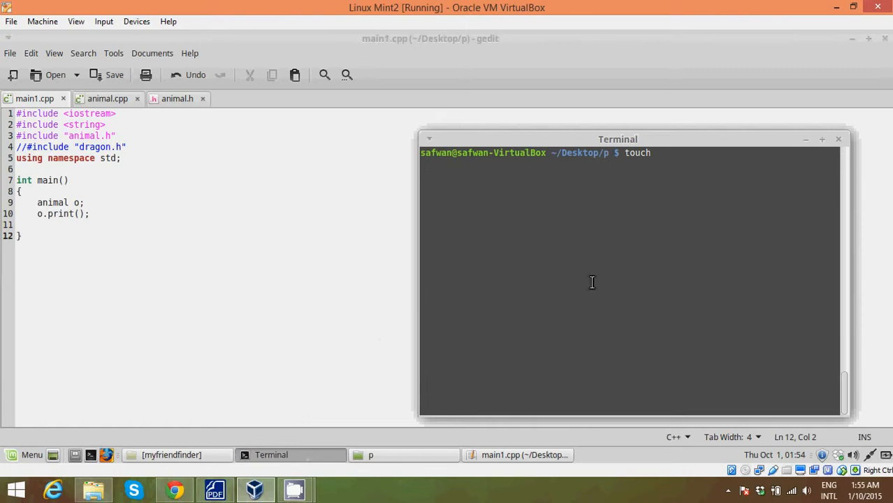
type("Mafil")
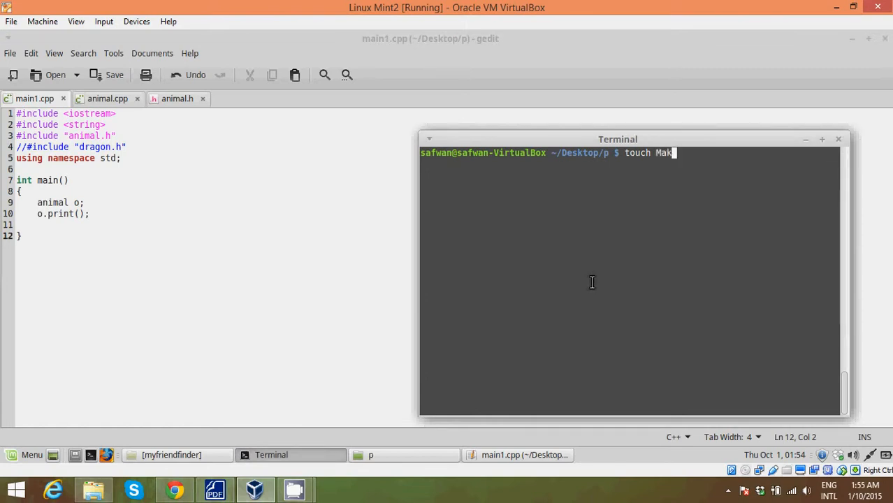
type("efile")
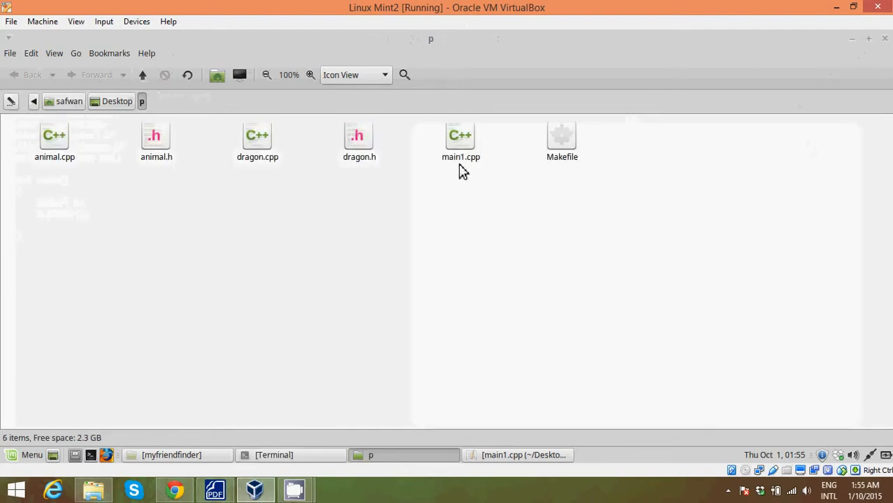
- Select animal.cpp and animal.h in the p folder, then open the Makefile in gedit
left_click(55, 139)
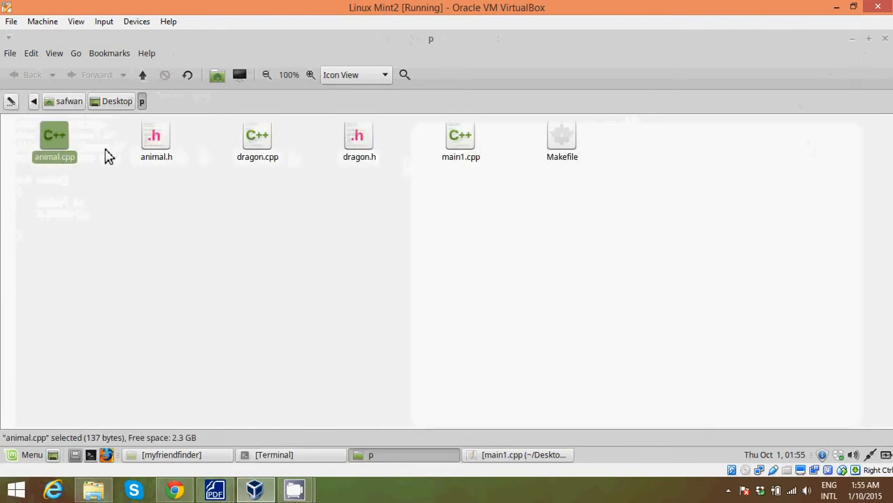
left_click(157, 140)
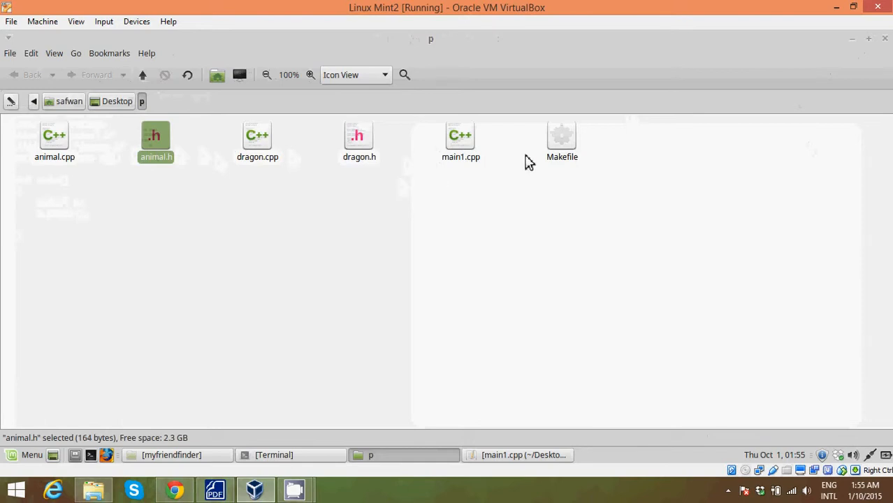
double_click(562, 137)
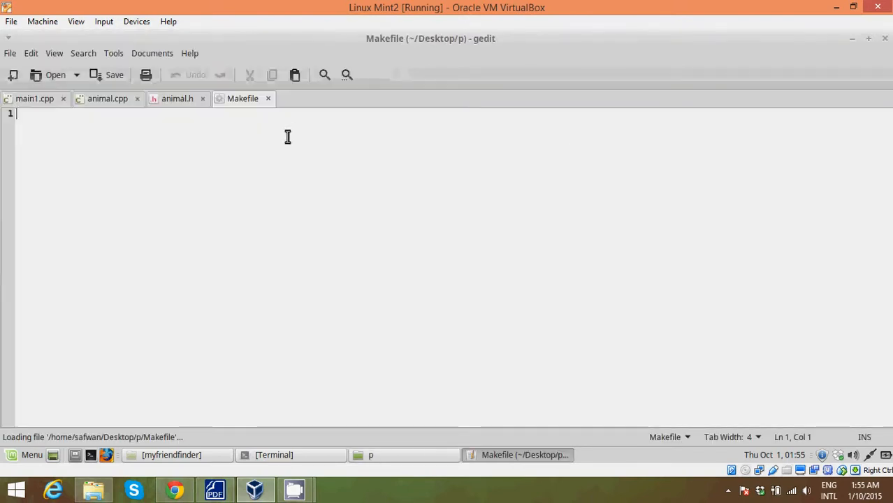
- Write the first rule 'all: prg1' at the top of the Makefile
type("all")
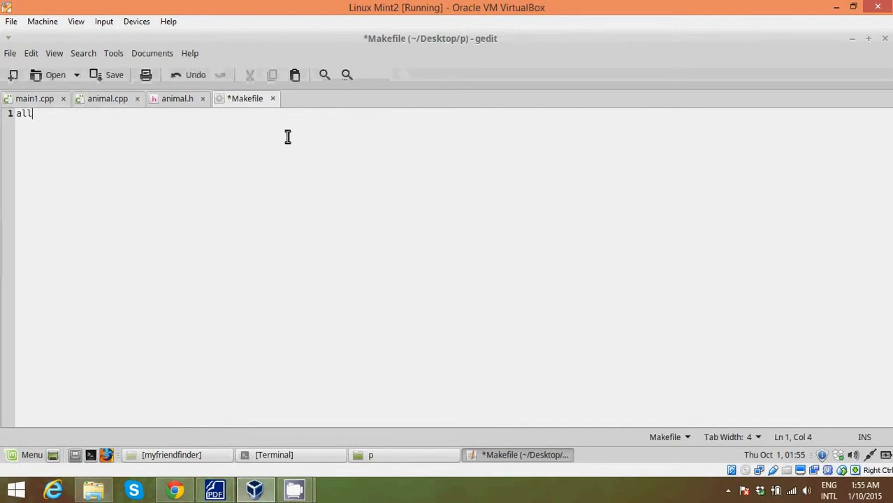
type(":")
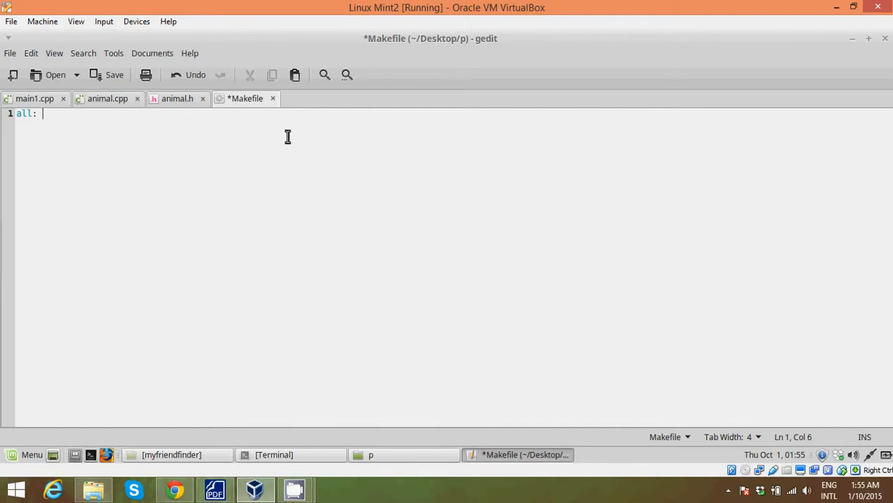
type("prg")
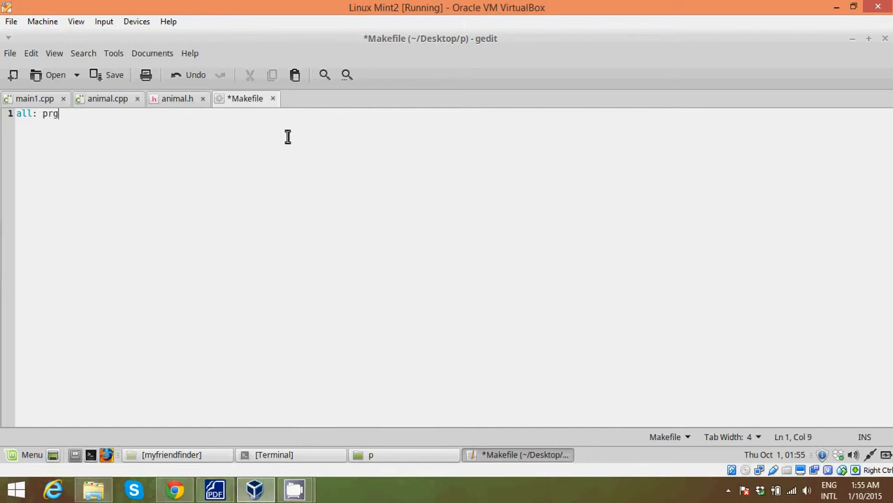
type("1")
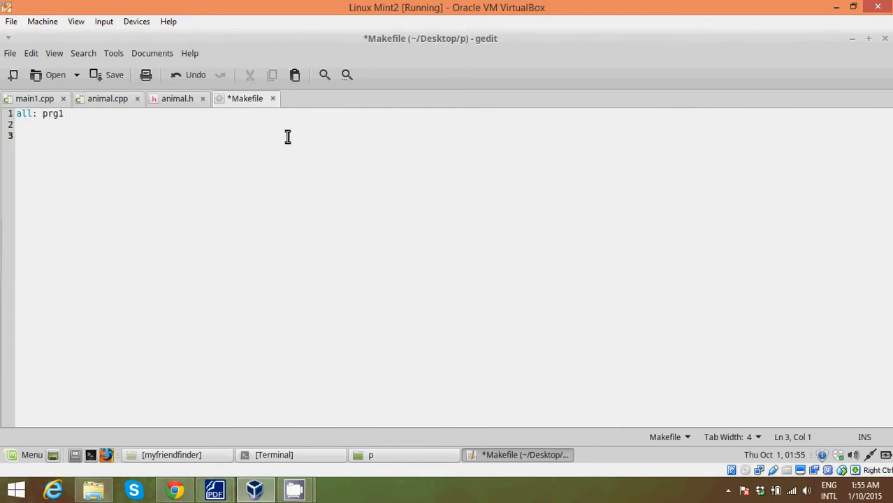
- Add the dependency line 'prg1: main1.cpp animal.o' below it
type("prg1")
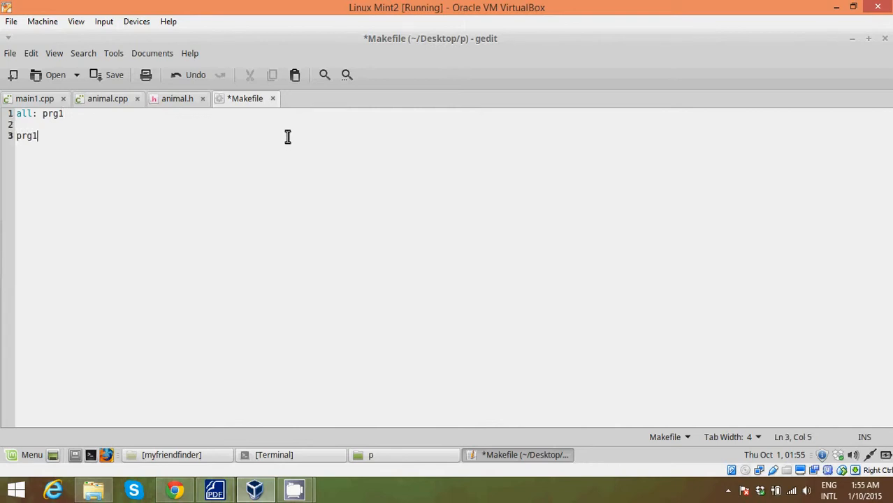
type(": main1.c")
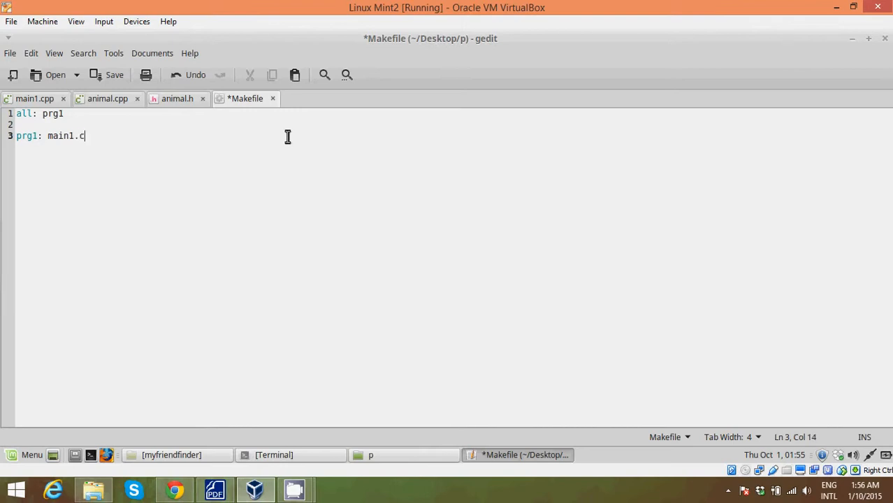
type("pp an")
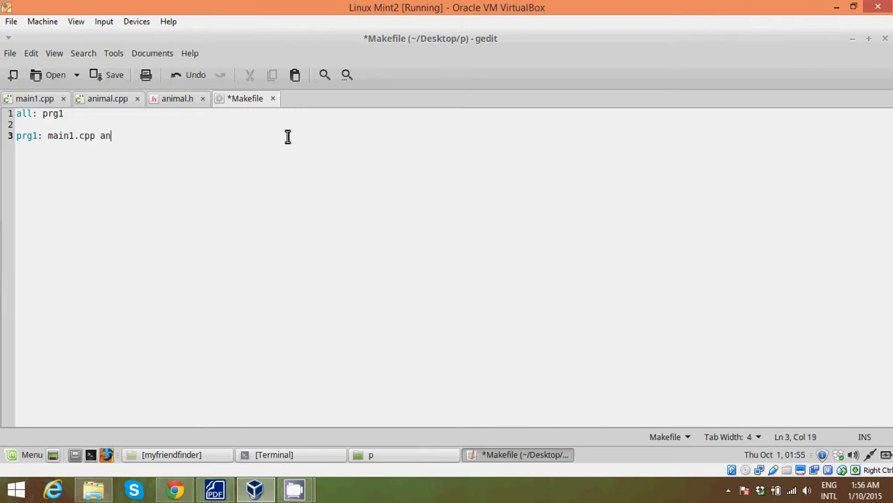
type("imal.o")
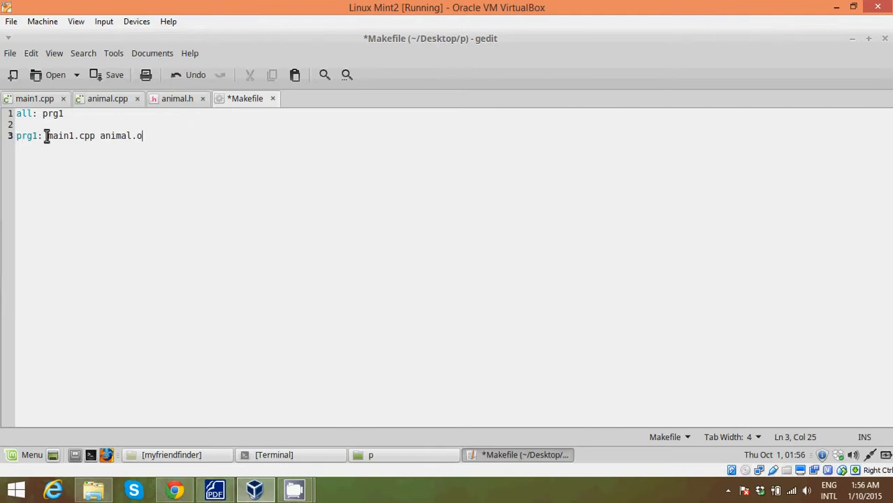
mouse_move(23, 147)
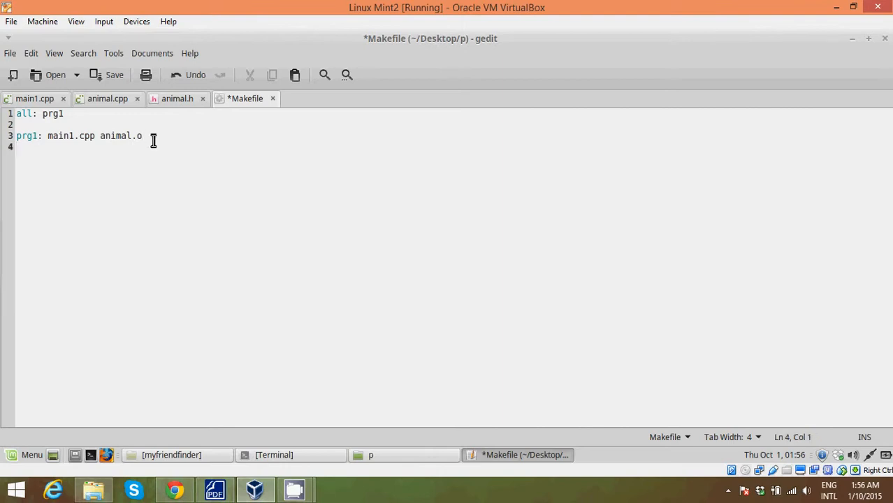
- Give the prg1 rule the command 'g++ -o prg1 main.cpp animal.o'
type("g")
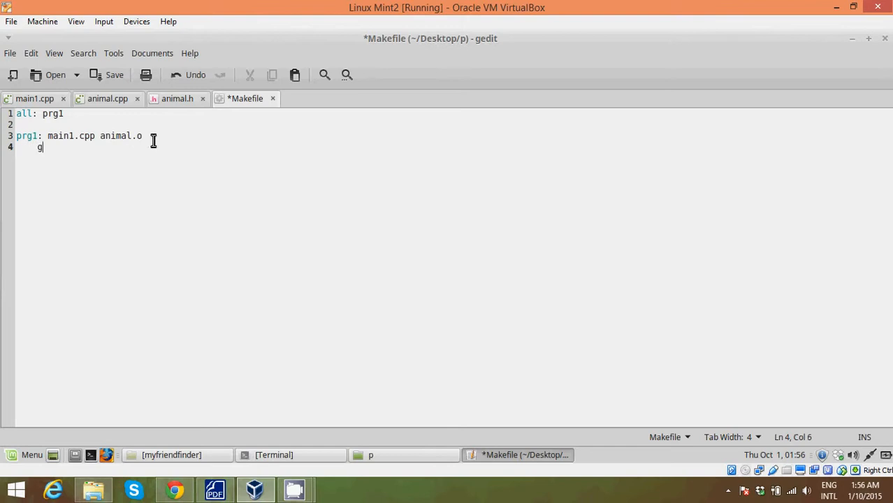
type("++")
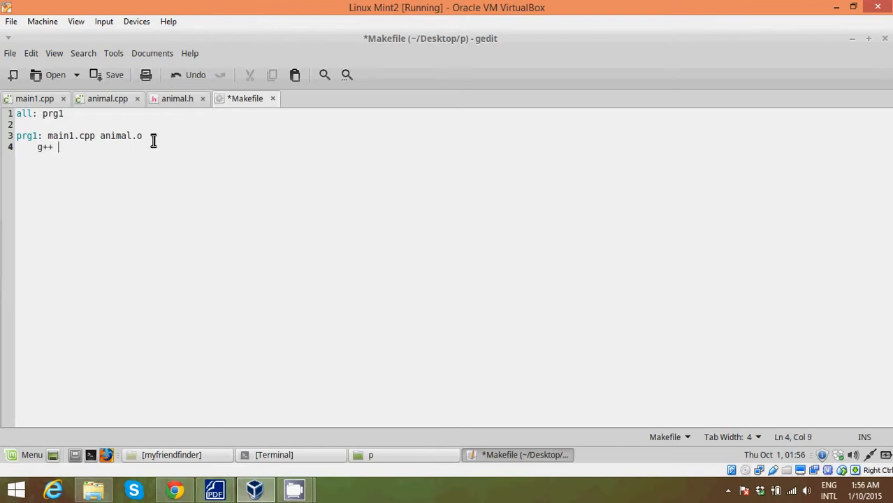
type("-o")
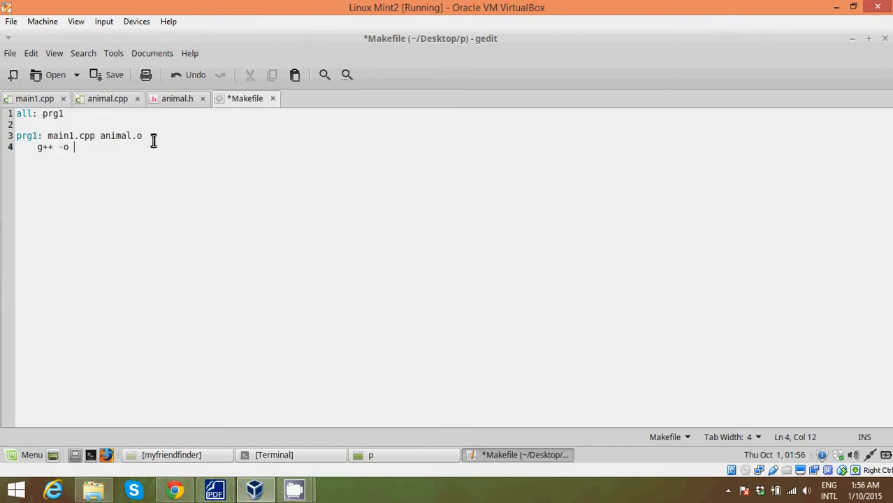
type("pr")
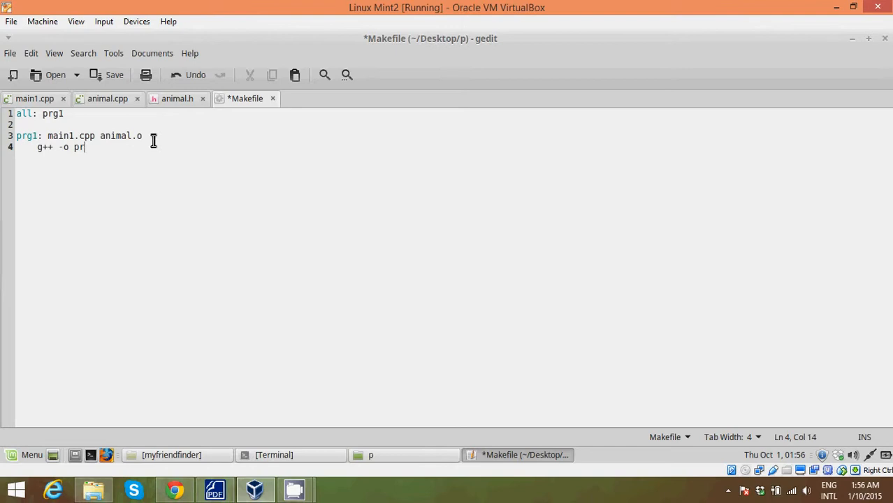
type("g1")
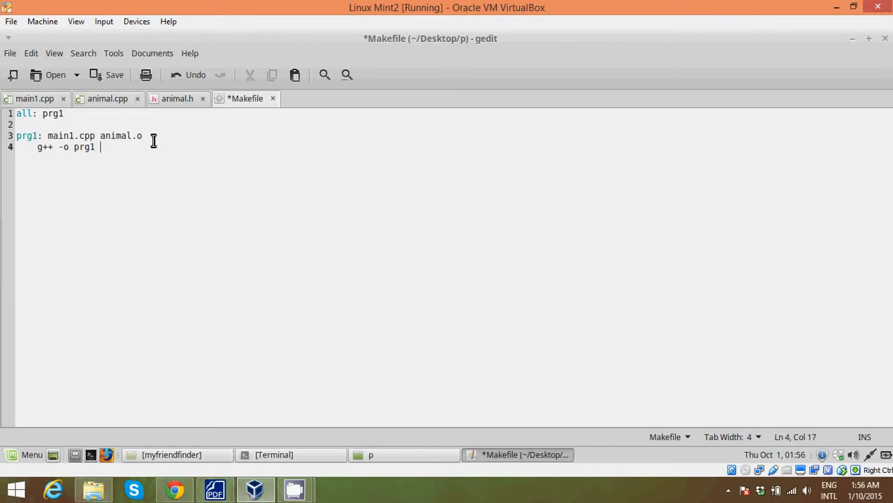
type("main.cpp")
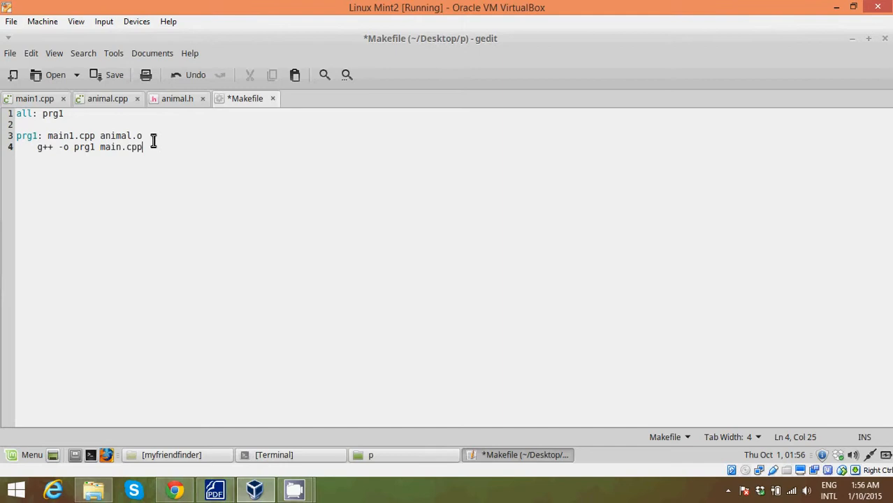
type("animal.")
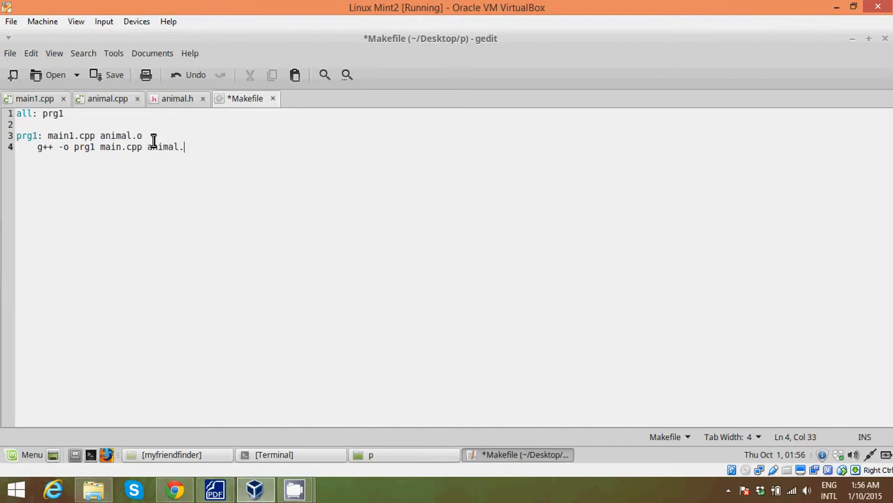
type("o")
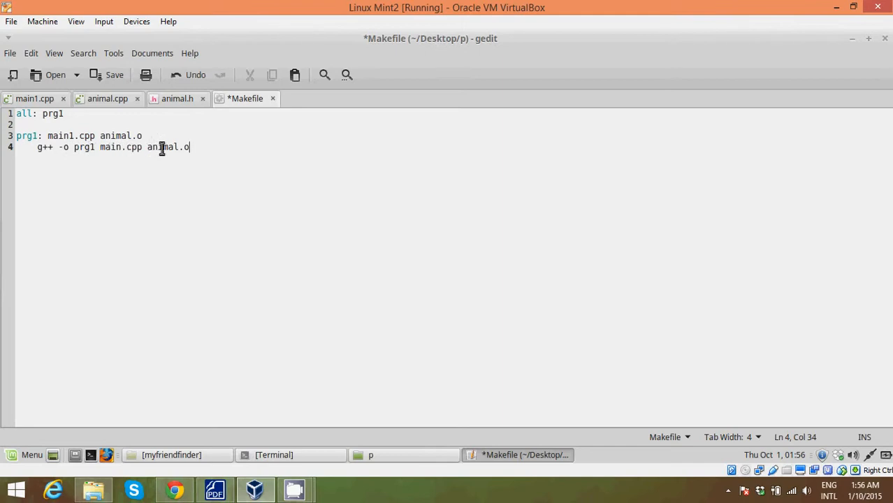
mouse_move(78, 146)
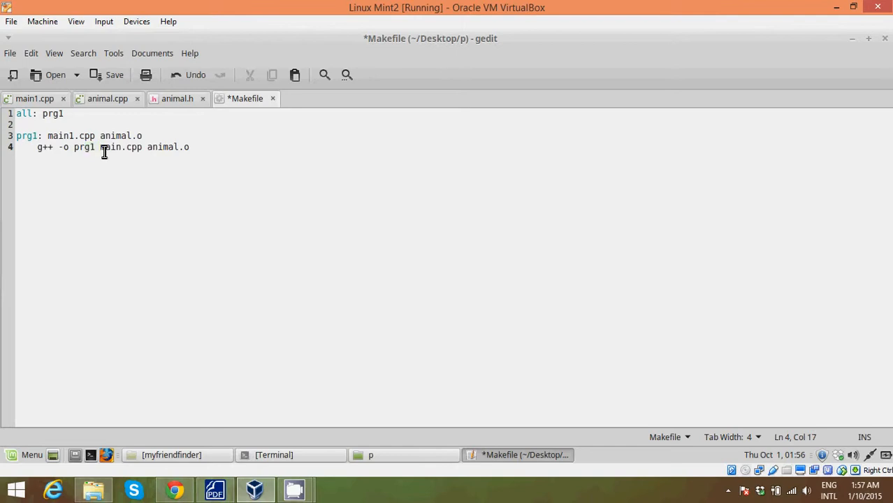
mouse_move(106, 156)
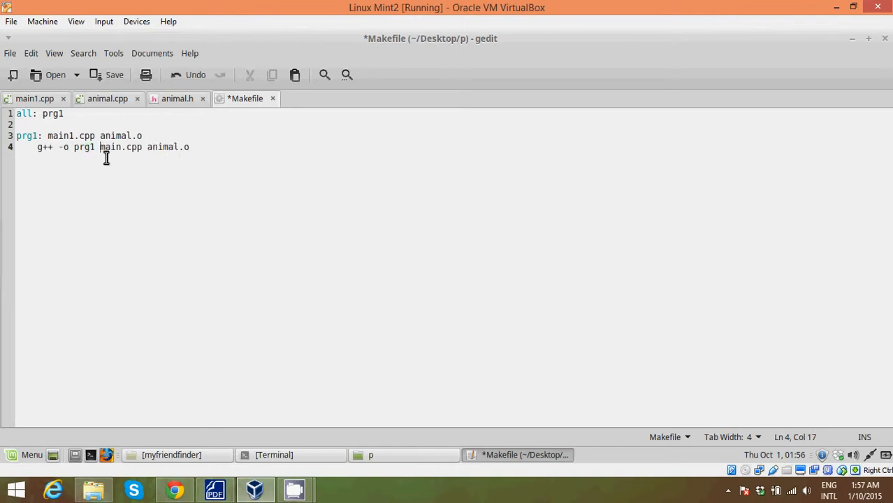
mouse_move(168, 154)
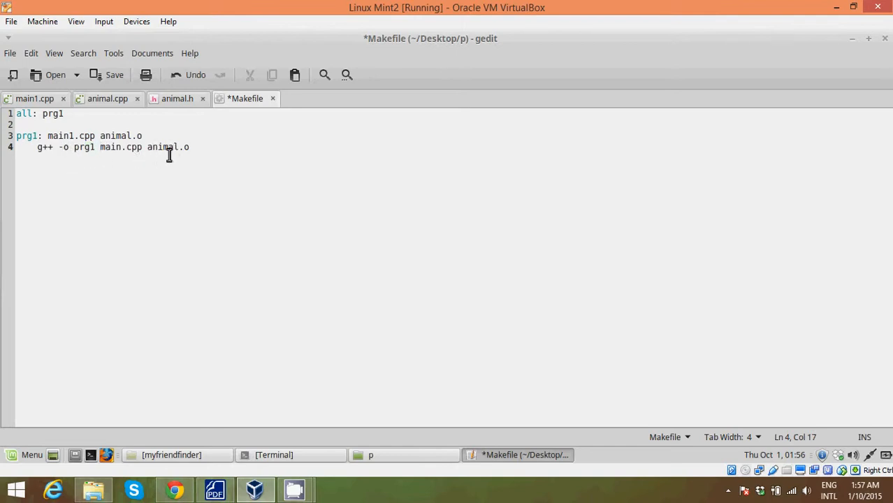
left_click(189, 147)
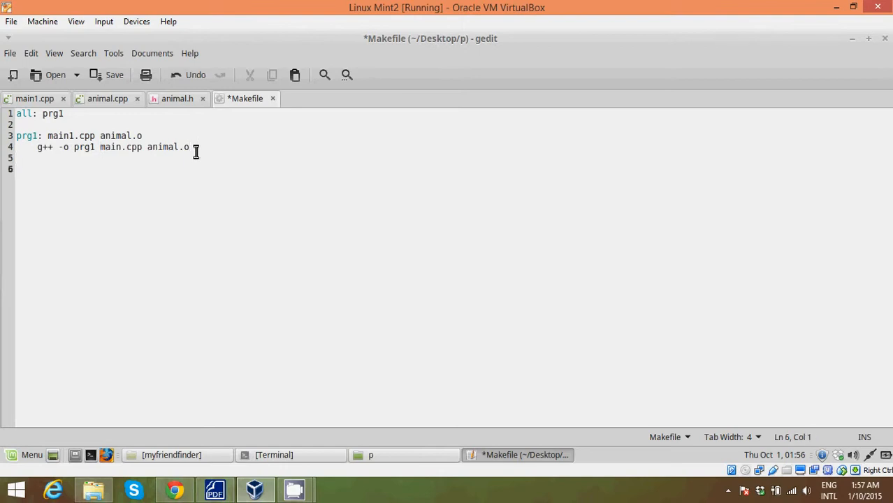
- Add the rule line 'animal.o: animal.cpp animal.h'
type("anim")
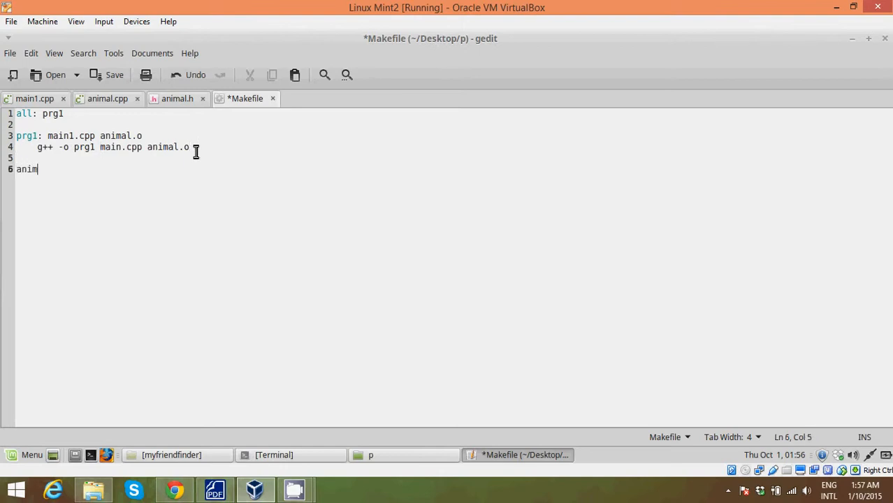
type("al")
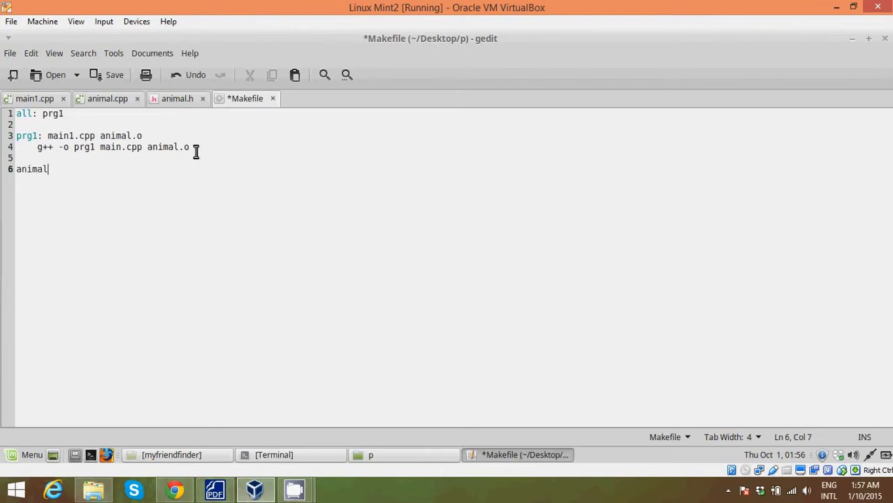
type(".o:")
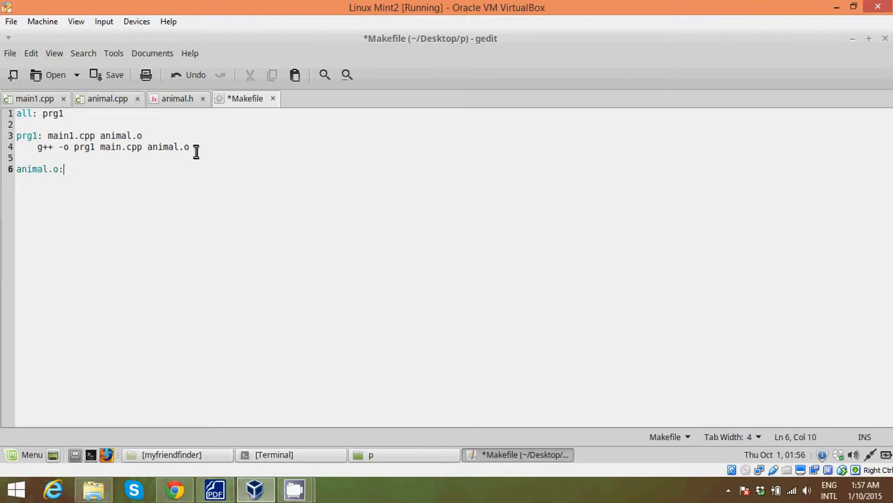
type("\" \"")
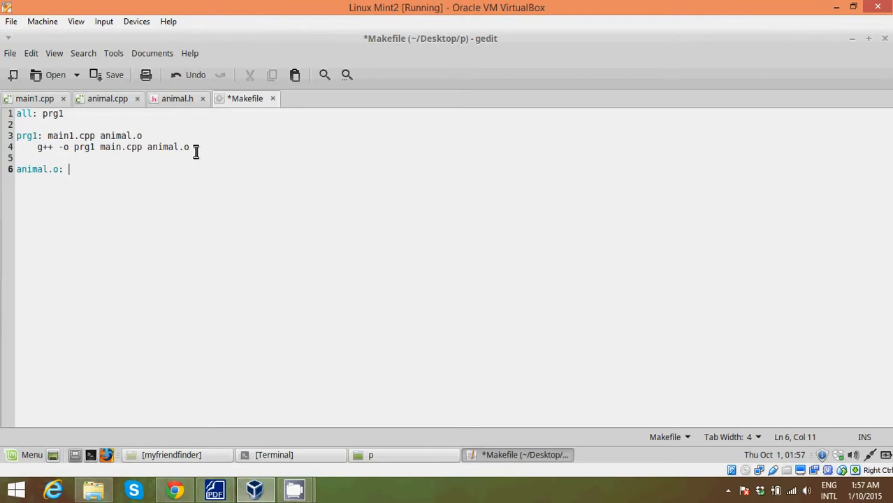
type("animal")
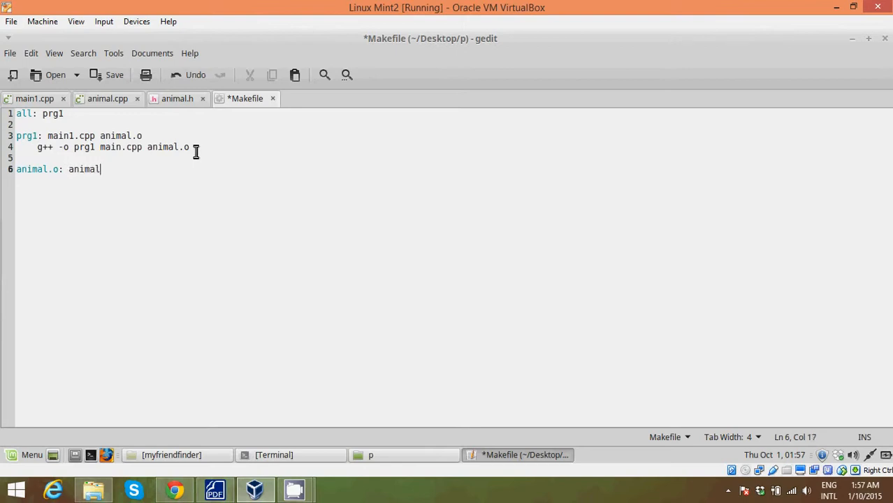
type(".cpp animal.h")
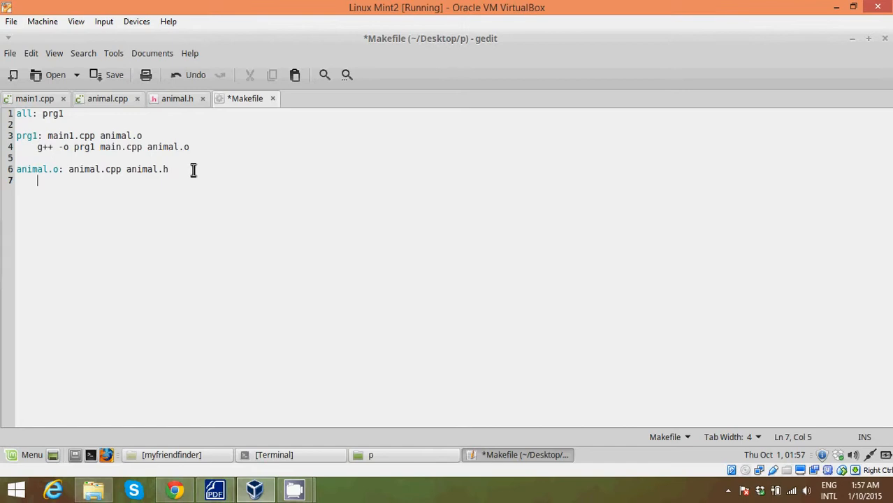
- Give animal.o the command 'g++ -c animal.cpp', erasing a stray unfinished file name
type("g++")
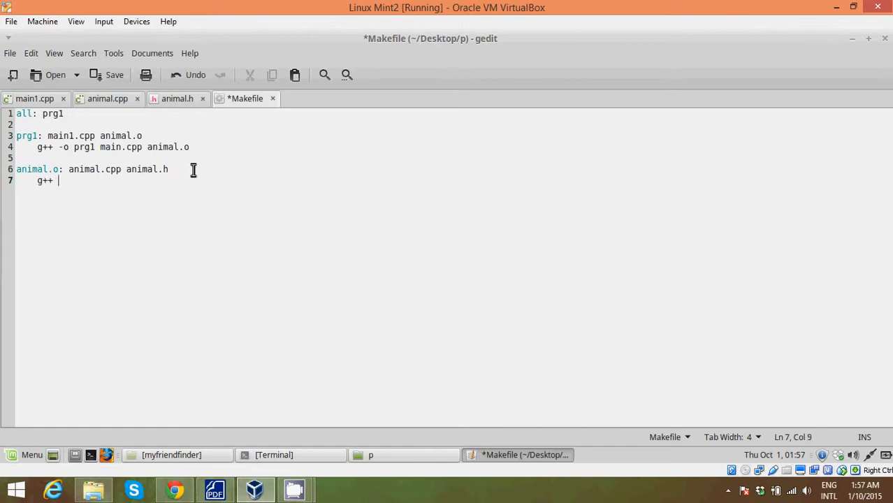
type("-c")
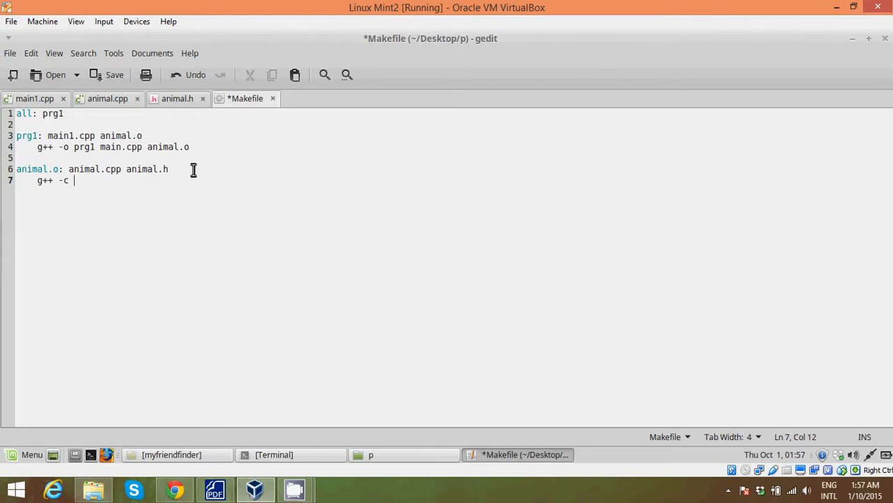
type("animal")
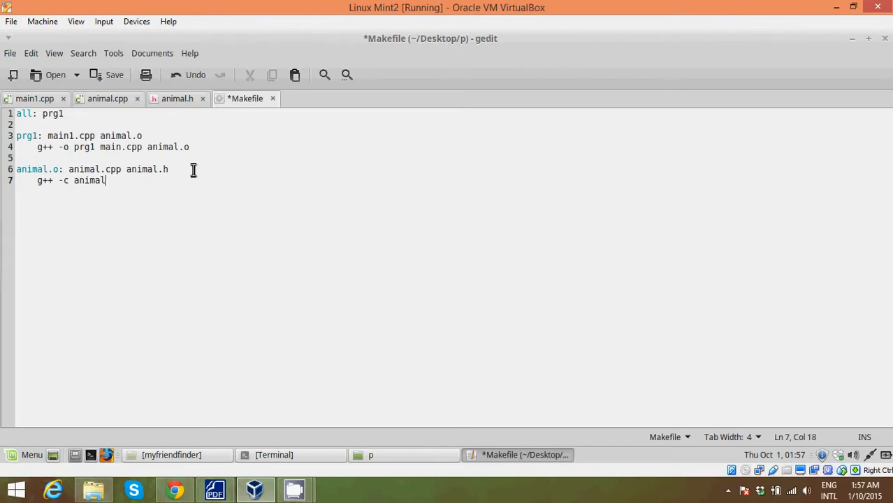
type(".cpp")
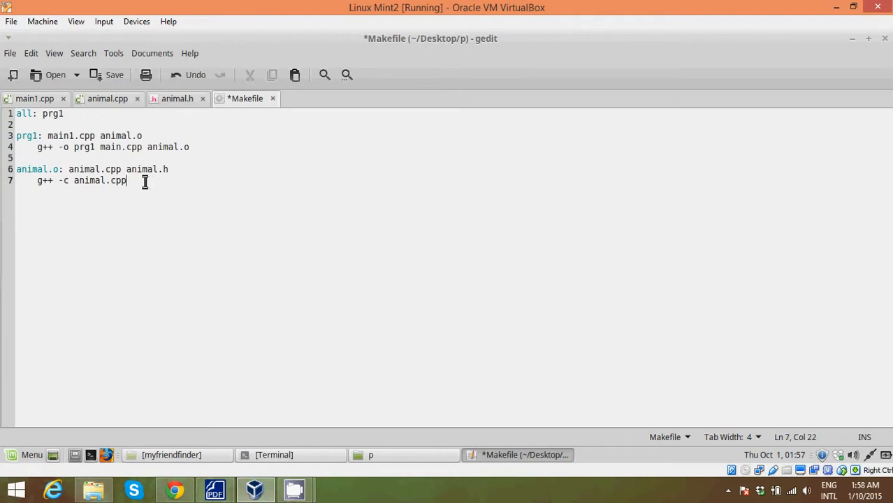
type("animal.j")
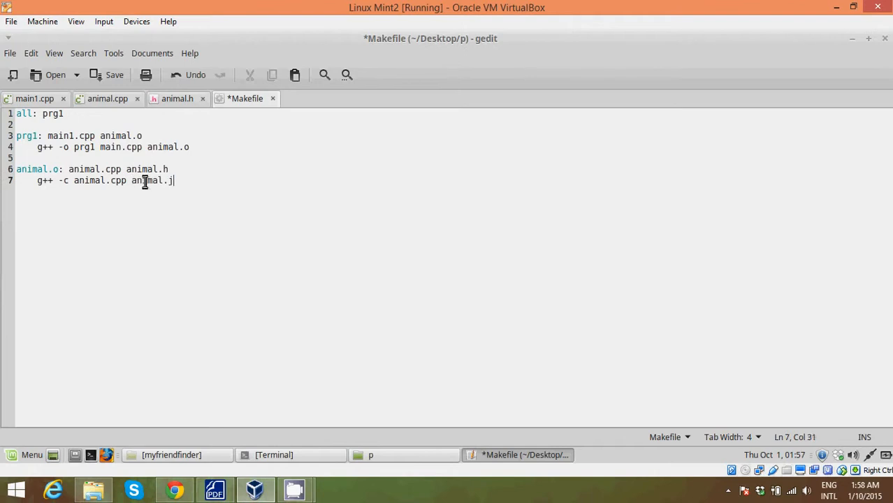
key("BackSpace")
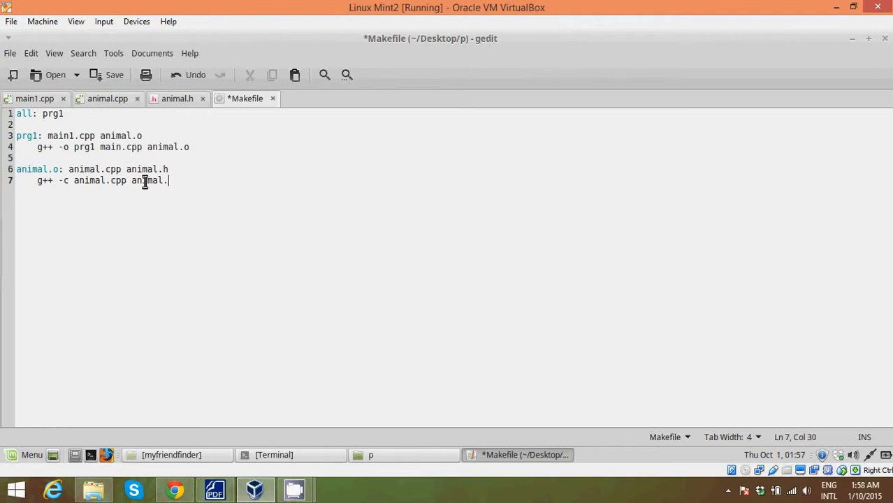
key("BackSpace")
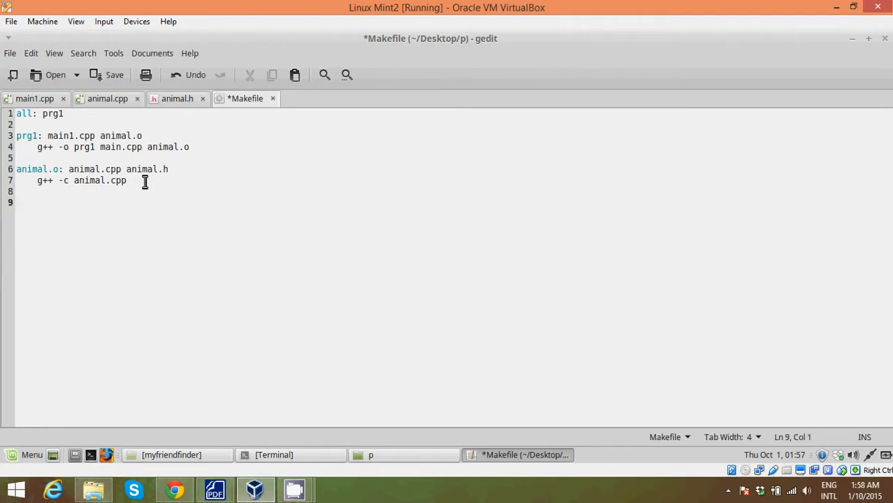
- Add a 'clean:' rule running 'rm -f *.o prg1' and save the Makefile
type("clean")
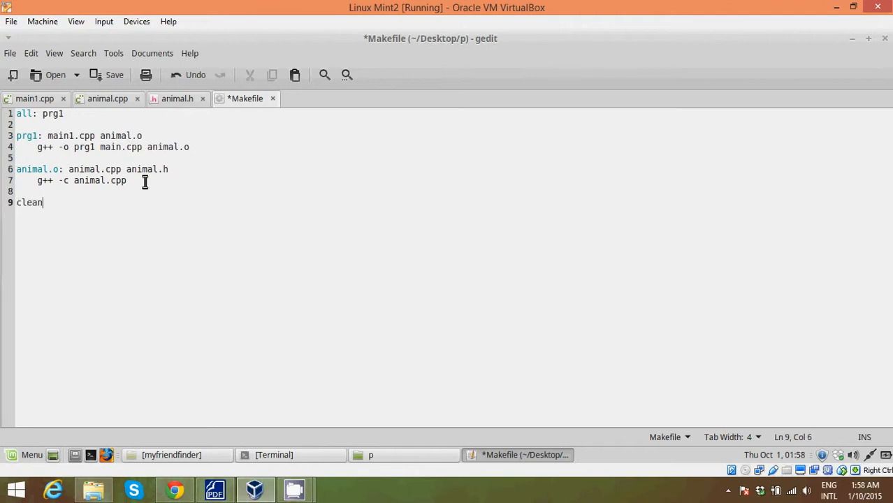
type(":")
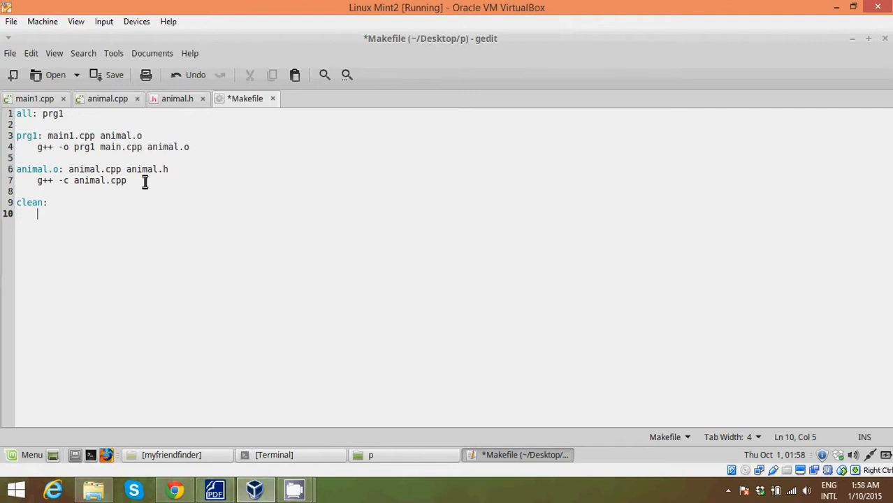
type("r")
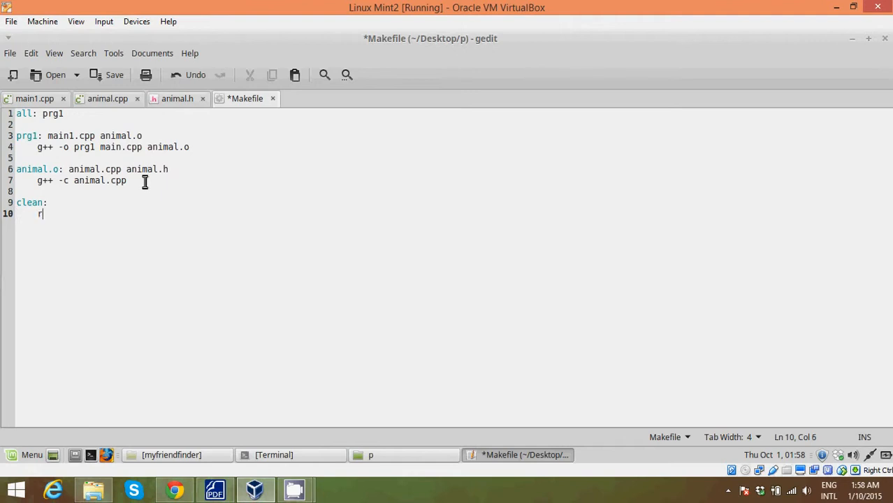
type("m")
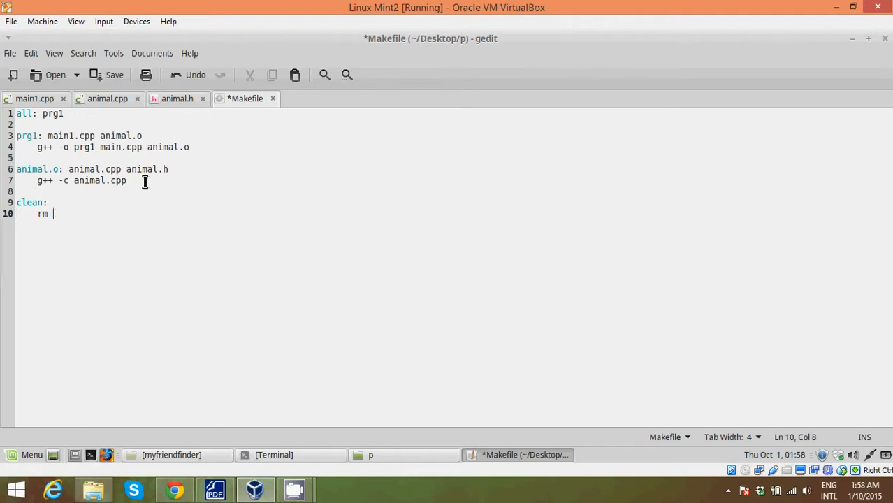
type("-f")
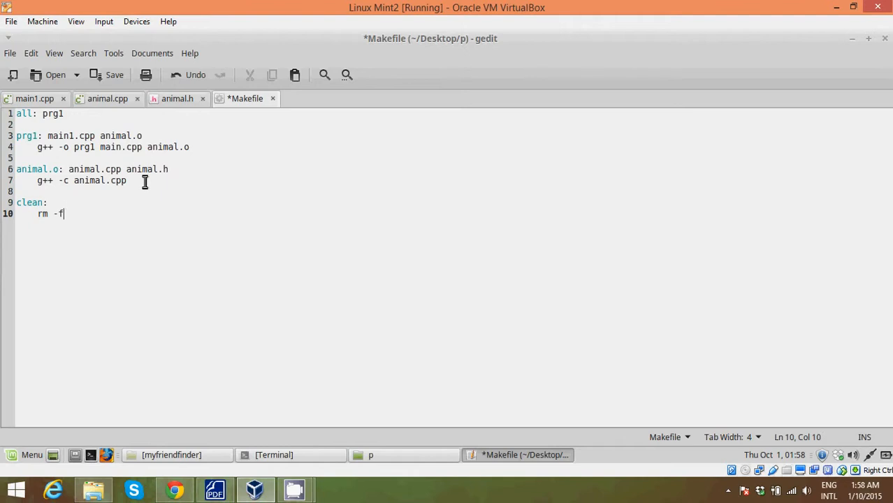
type("*")
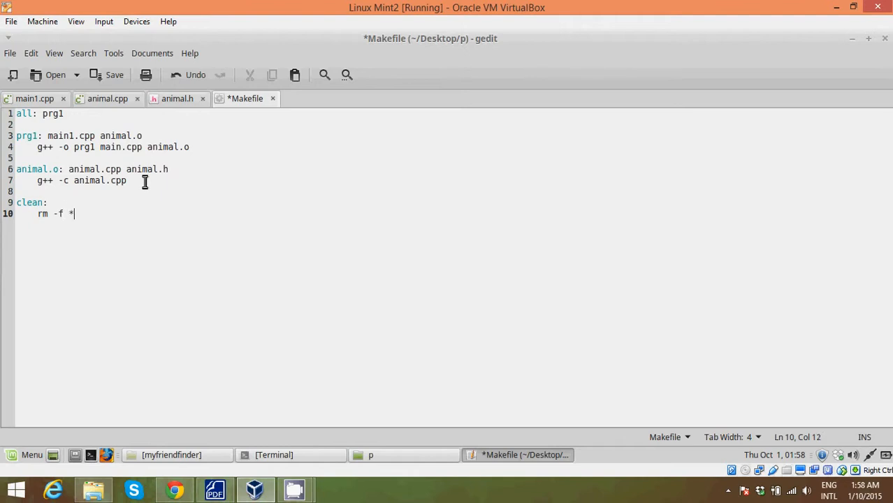
type(".o prg1")
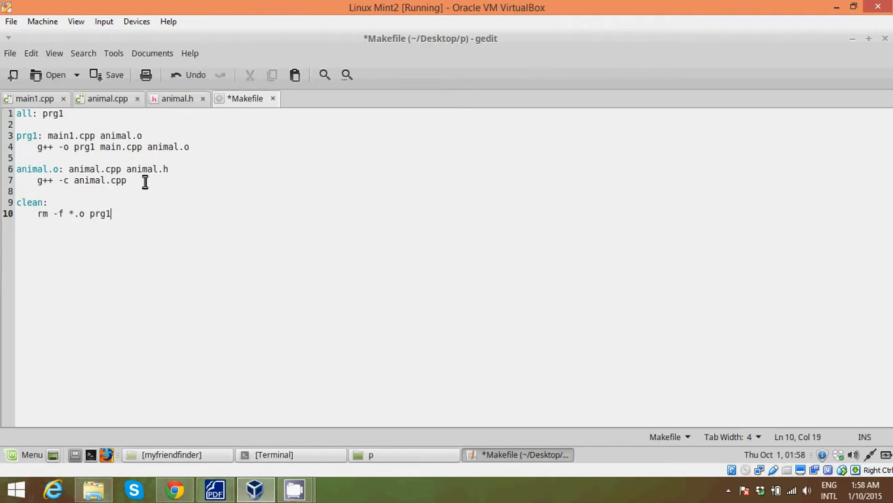
mouse_move(109, 214)
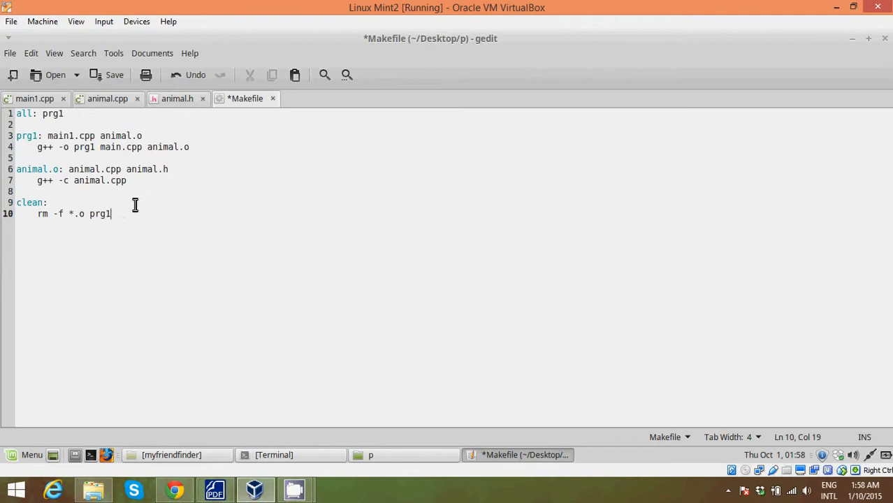
key("ctrl+s")
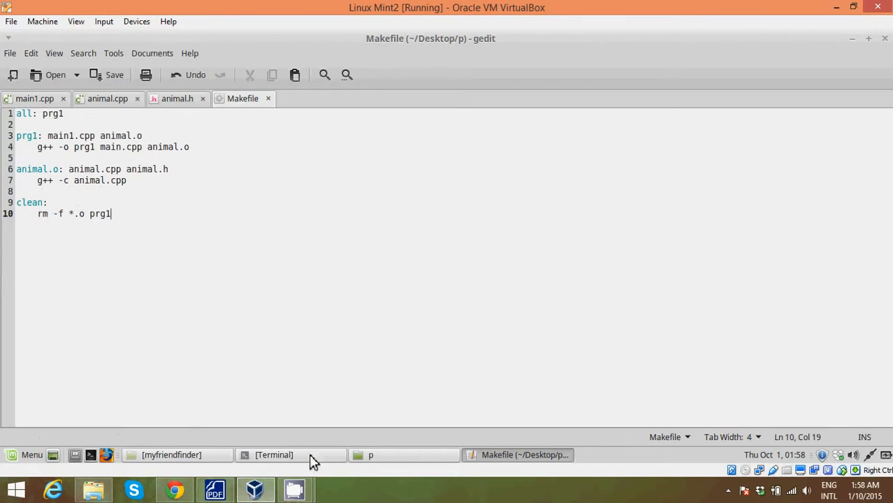
- Run make, correct main.cpp to main1.cpp in the Makefile and save it
left_click(272, 455)
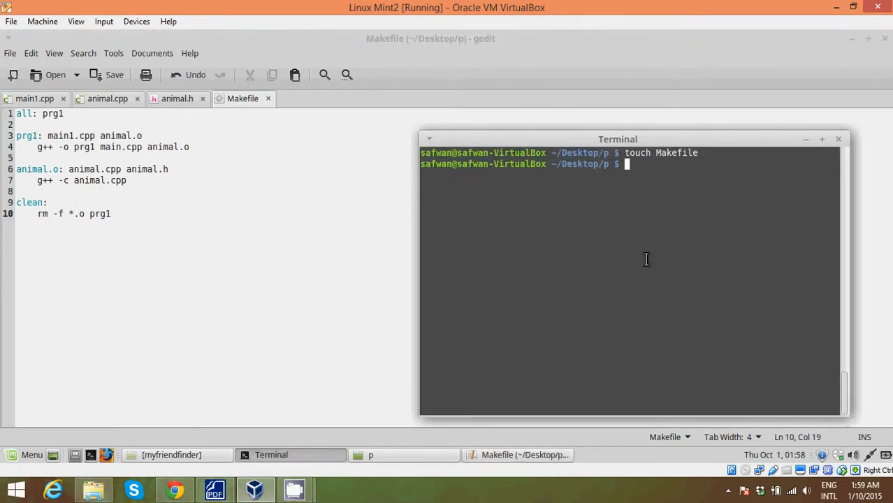
type("make")
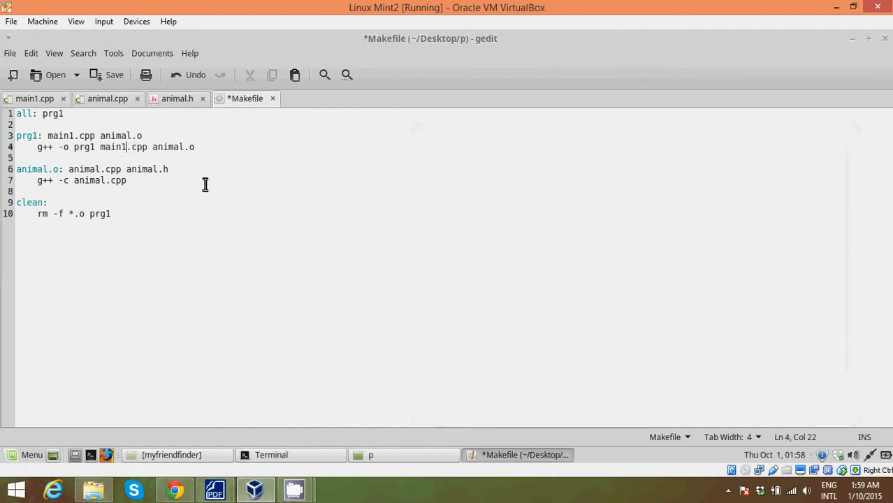
key("ctrl+s")
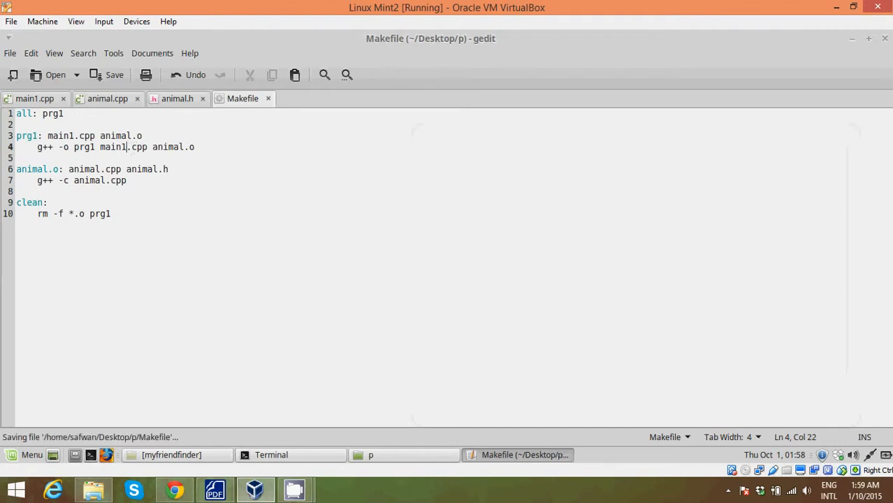
left_click(271, 456)
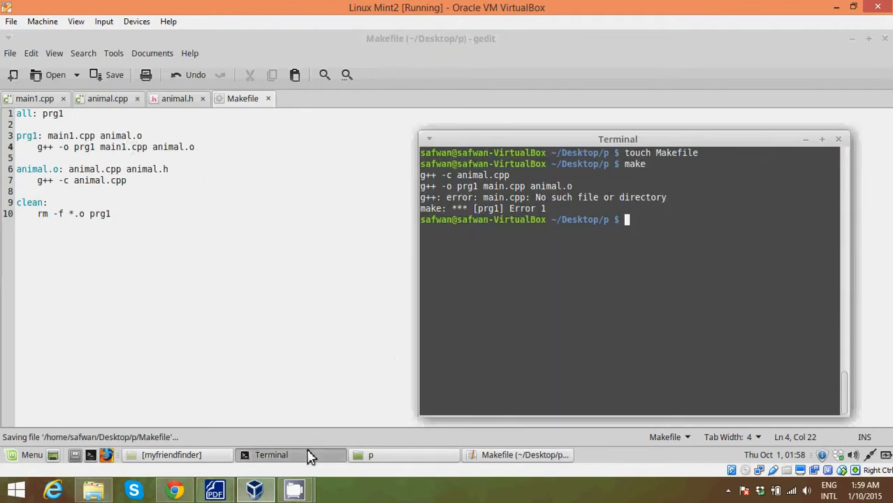
- Rerun make to build prg1, then run ./prg1 to print 'I am an animal'
type("make")
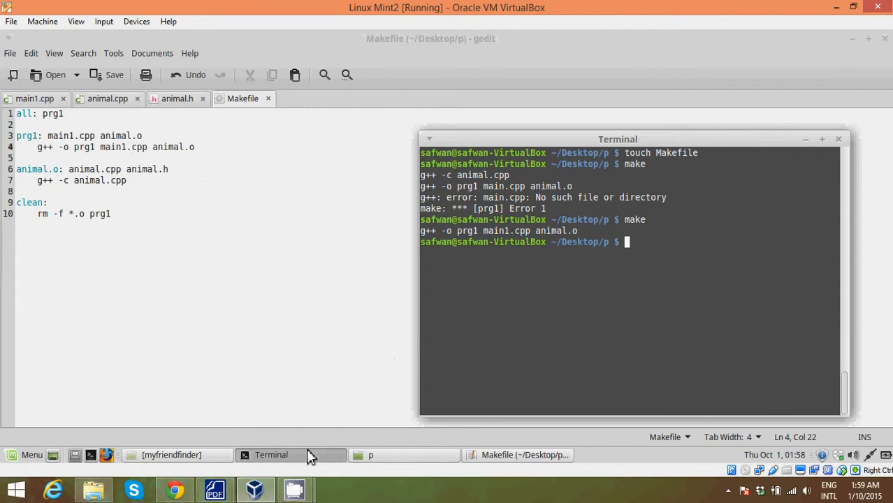
type("./")
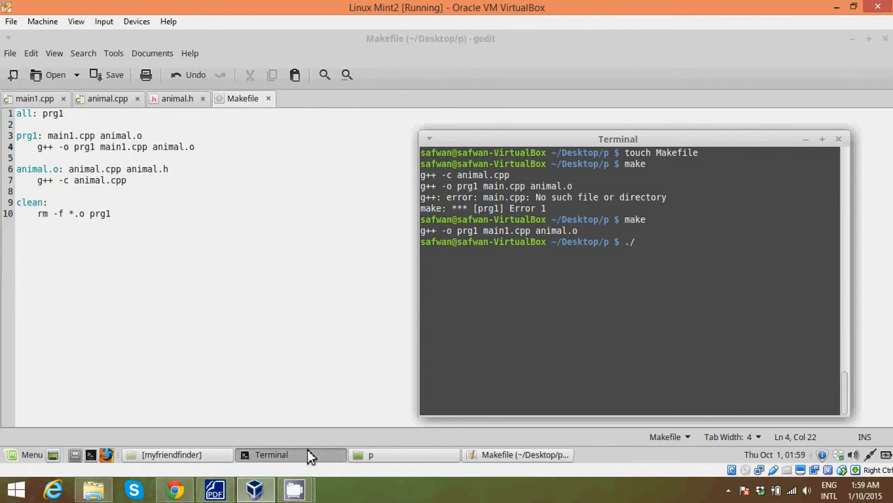
type("prg")
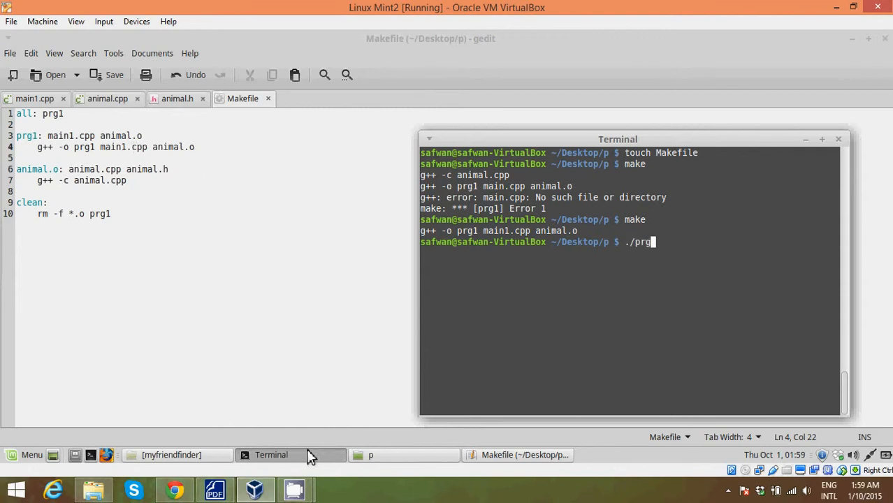
type("1")
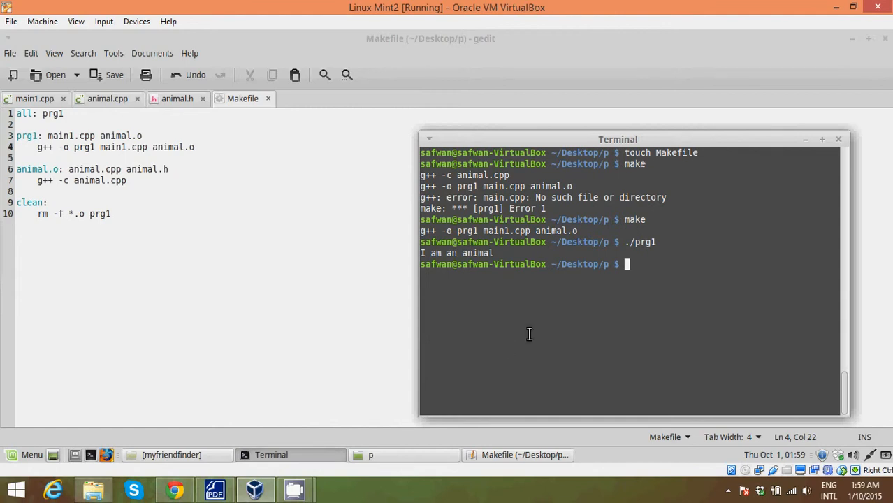
mouse_move(459, 249)
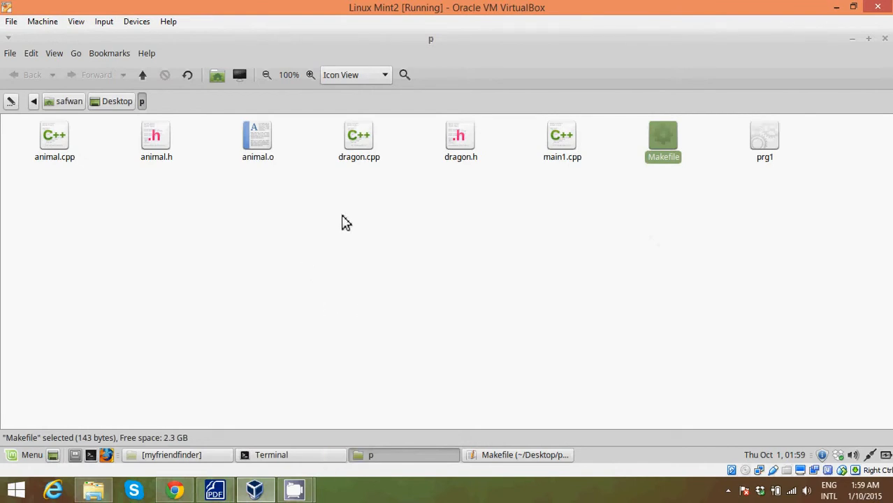
mouse_move(316, 461)
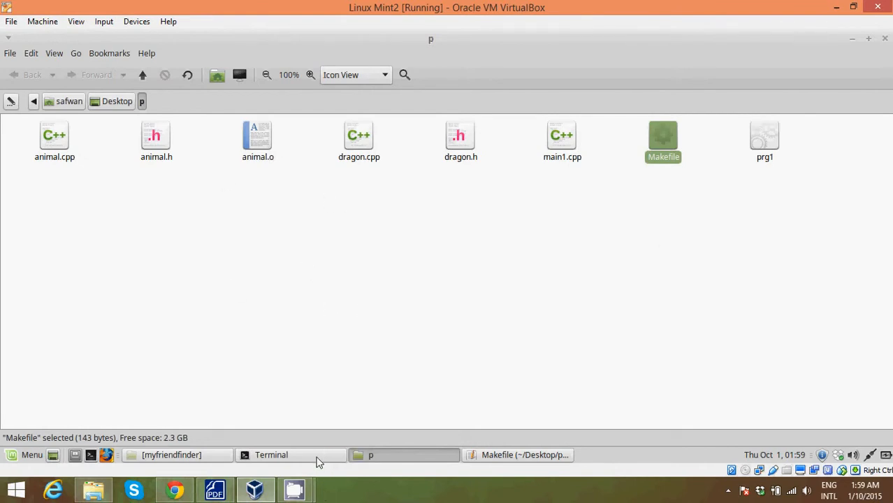
- Run make clean to remove animal.o and prg1, rebuild with make, and return to the Makefile
left_click(271, 456)
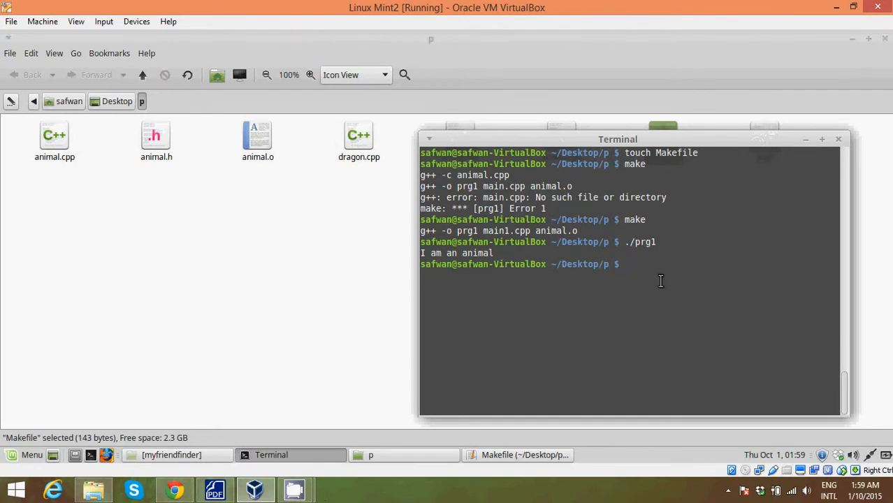
type("make clean")
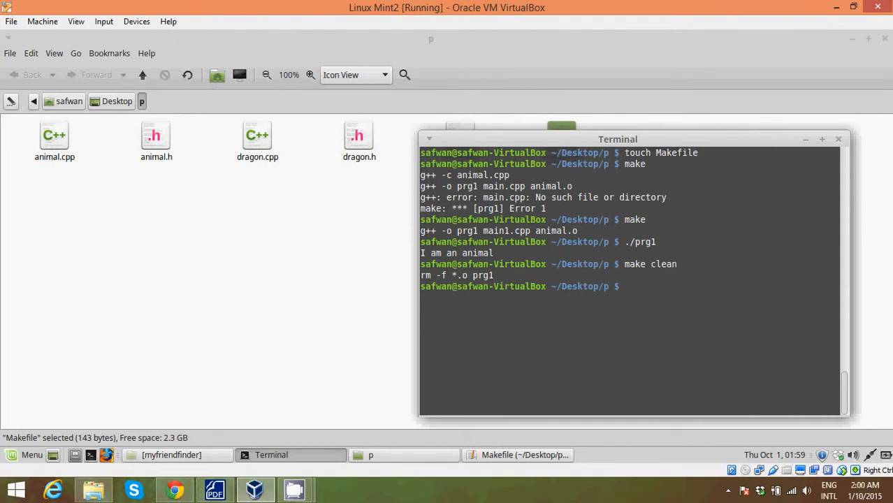
type("make")
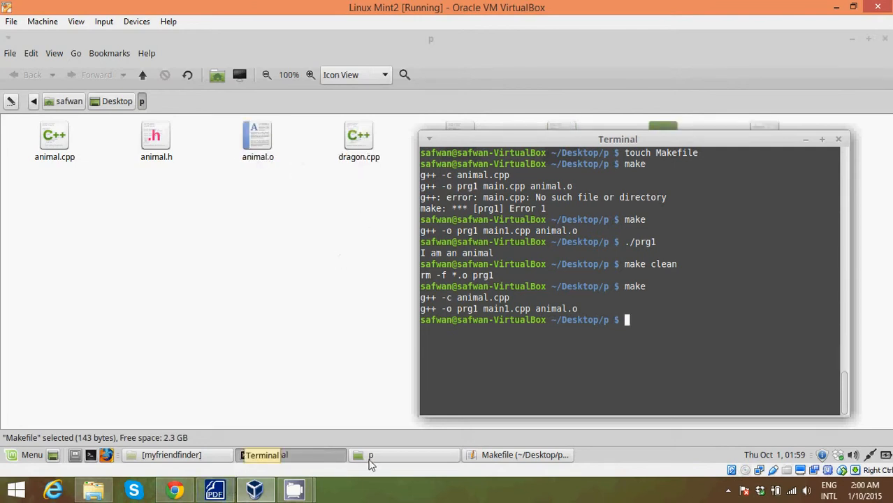
left_click(525, 456)
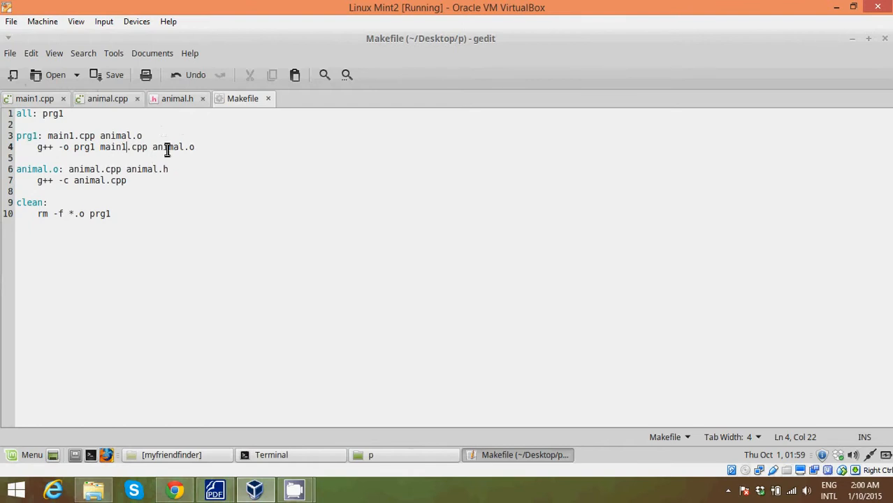
- Open dragon.cpp and dragon.h from the p folder, review dragon.h, and switch to main1.cpp
left_click(160, 136)
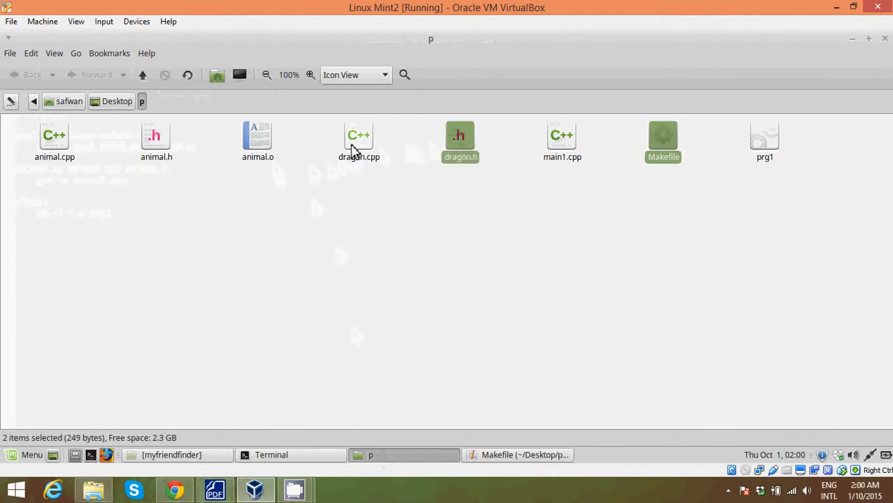
double_click(358, 140)
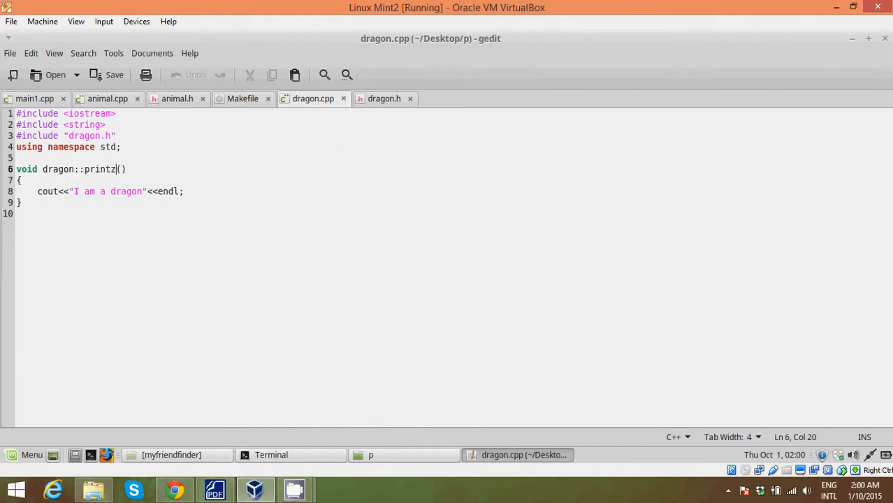
left_click(383, 98)
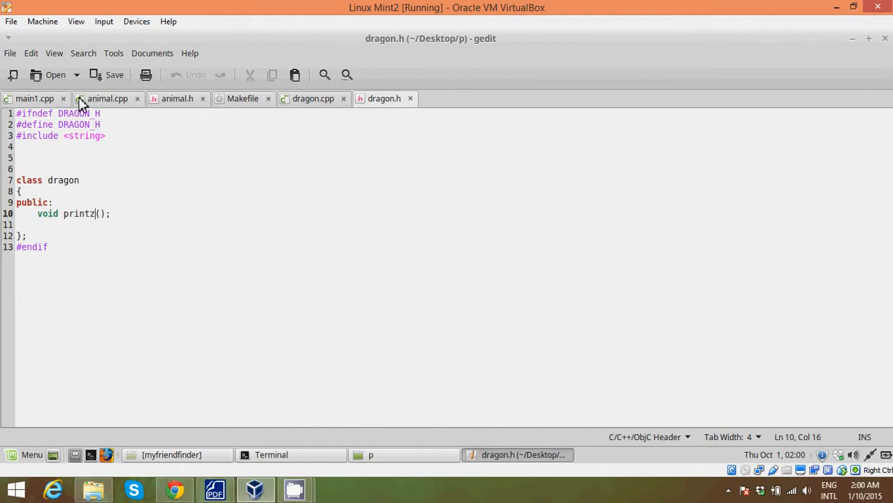
left_click(33, 98)
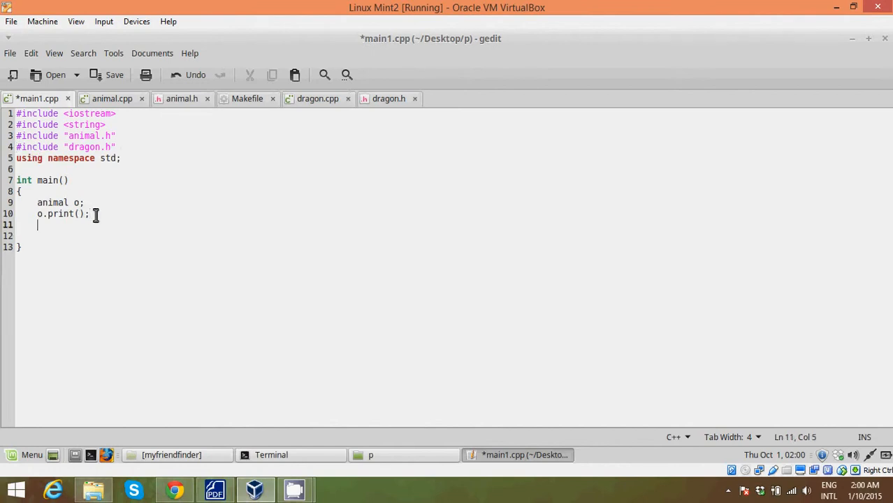
- Add 'dragon d;' and 'd.printz();' after o.print() in main1.cpp and save it
type("dra")
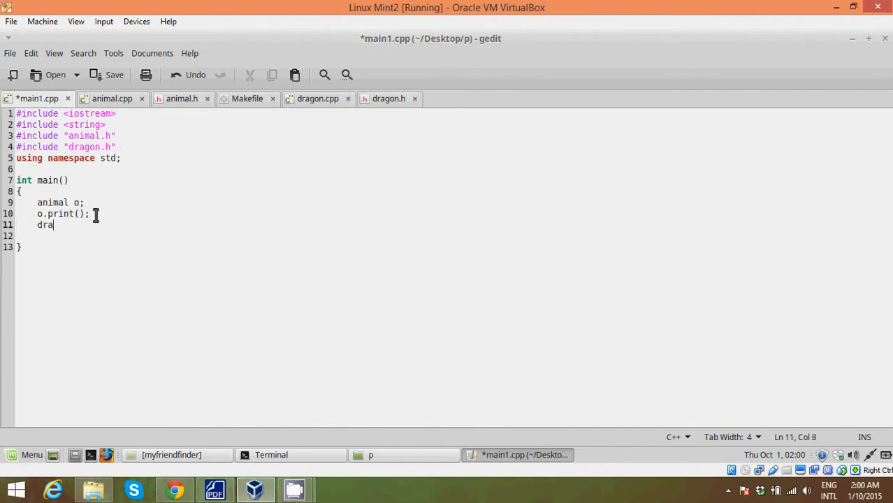
type("gon d;")
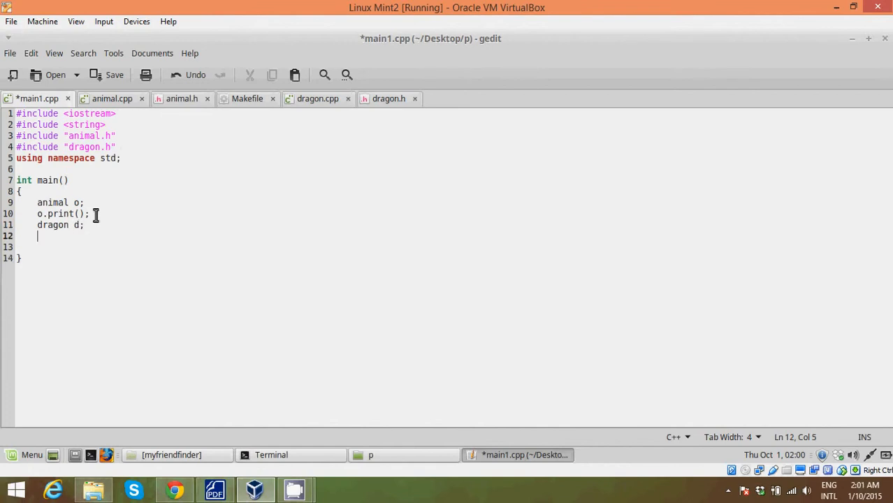
type("d.pr")
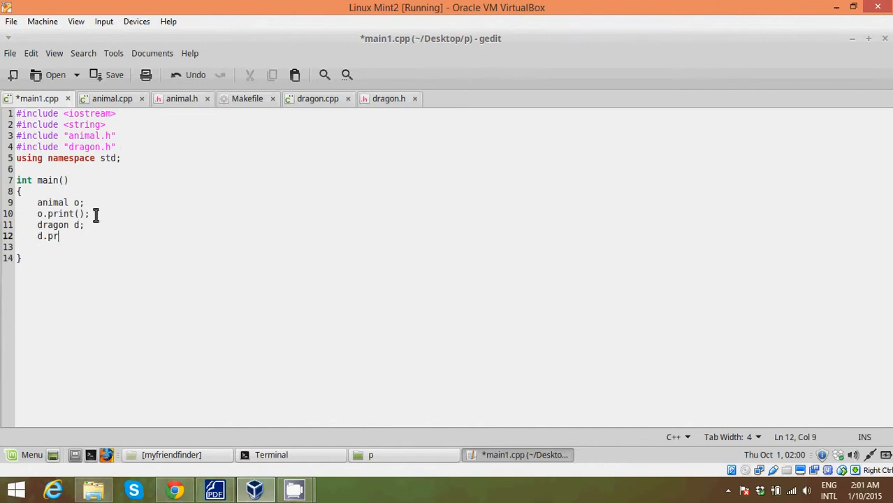
type("intz()")
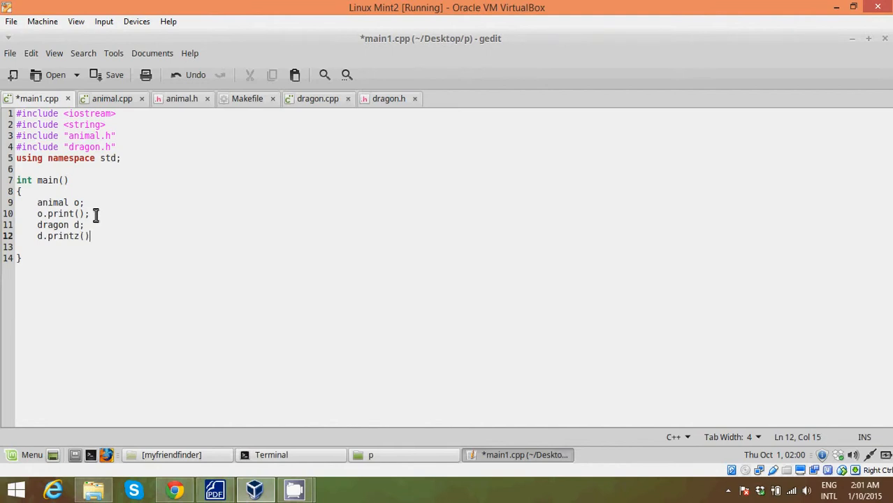
type(";")
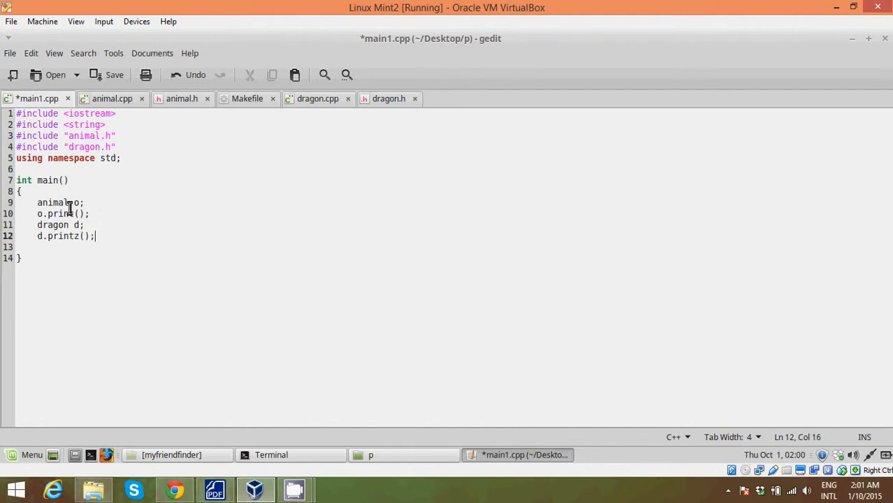
mouse_move(84, 236)
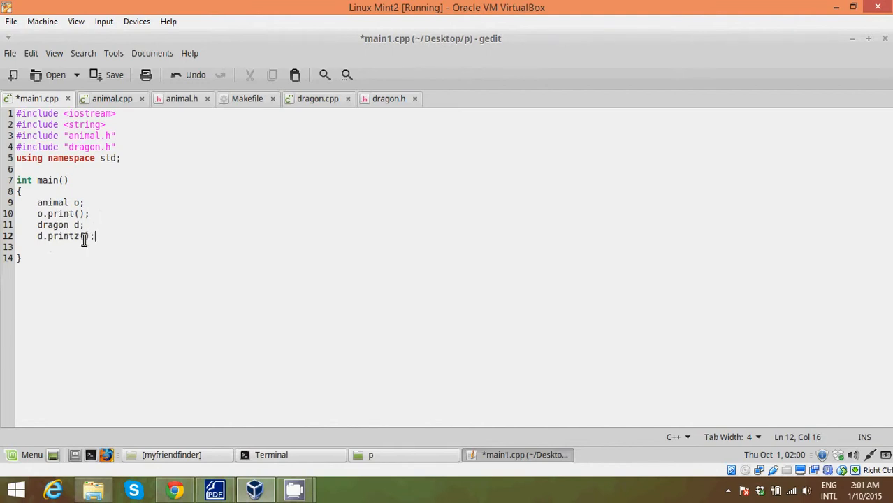
key("ctrl+s")
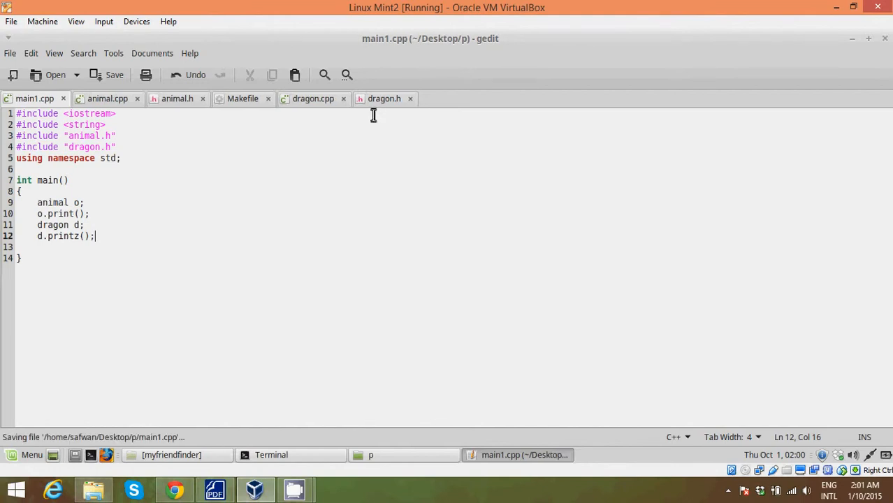
mouse_move(242, 109)
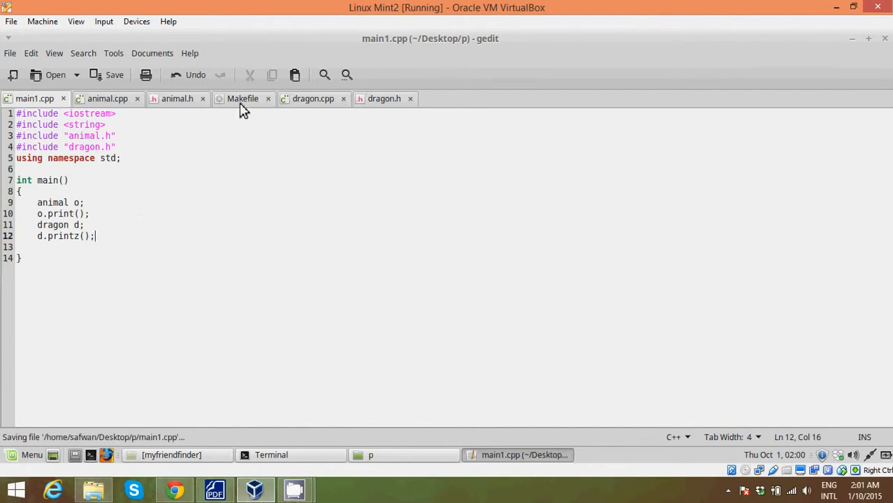
- Add dragon.o to the prg1 dependency line and to its g++ -o link command
left_click(242, 98)
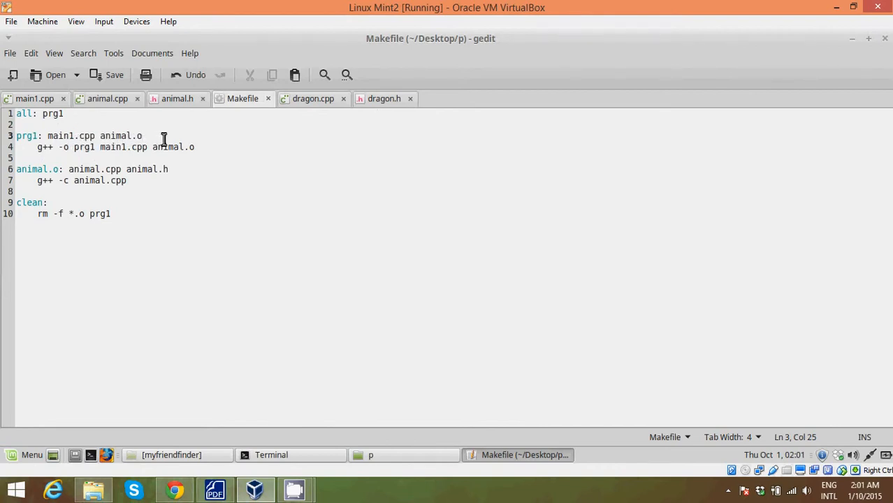
type("\" \"")
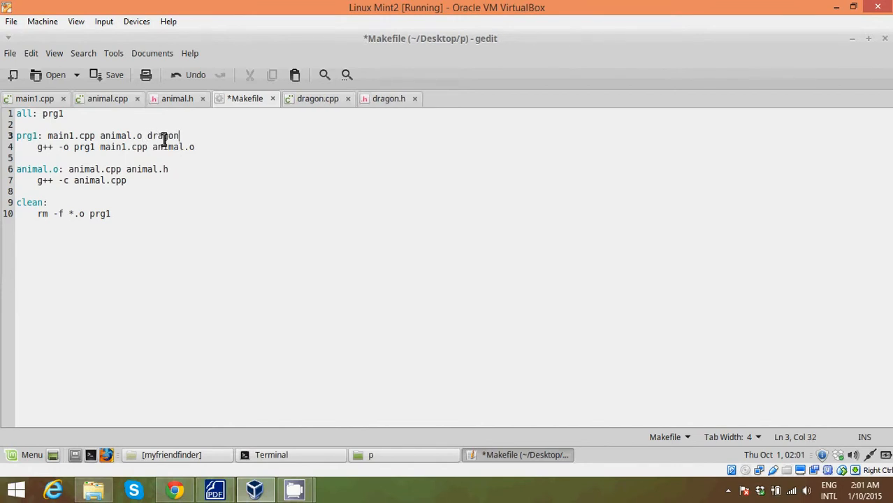
type(".o")
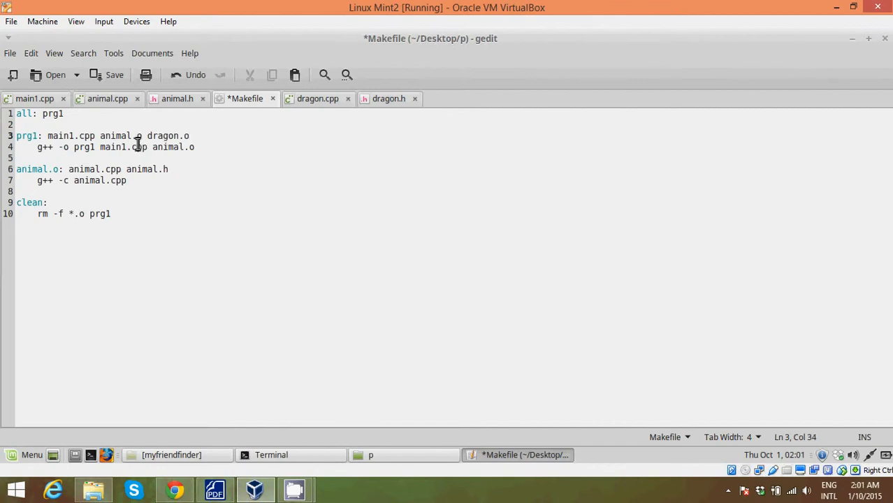
left_click(195, 147)
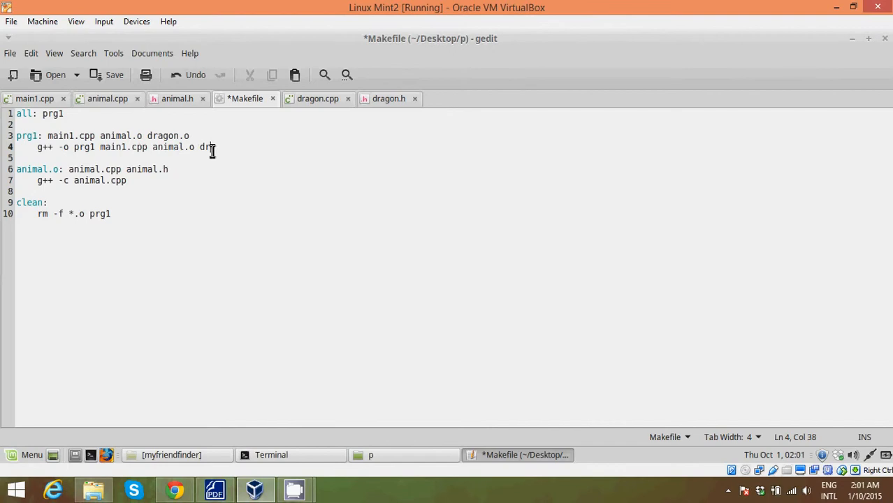
type("agon")
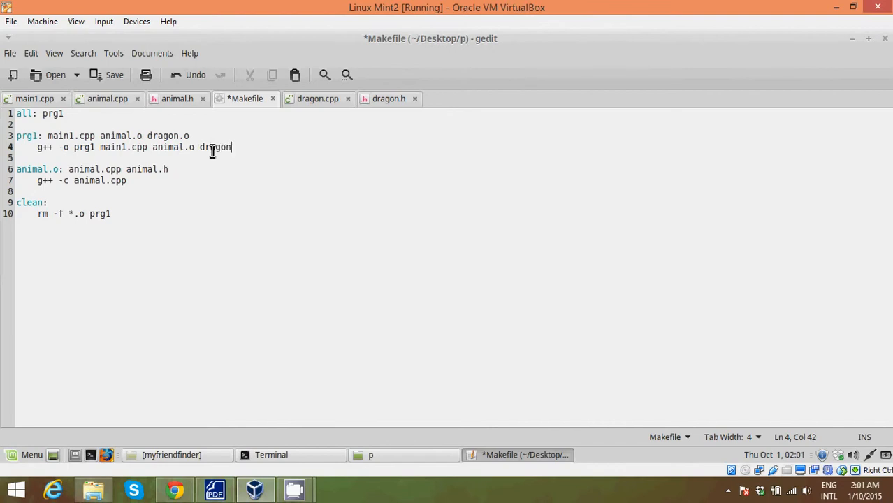
type(".o")
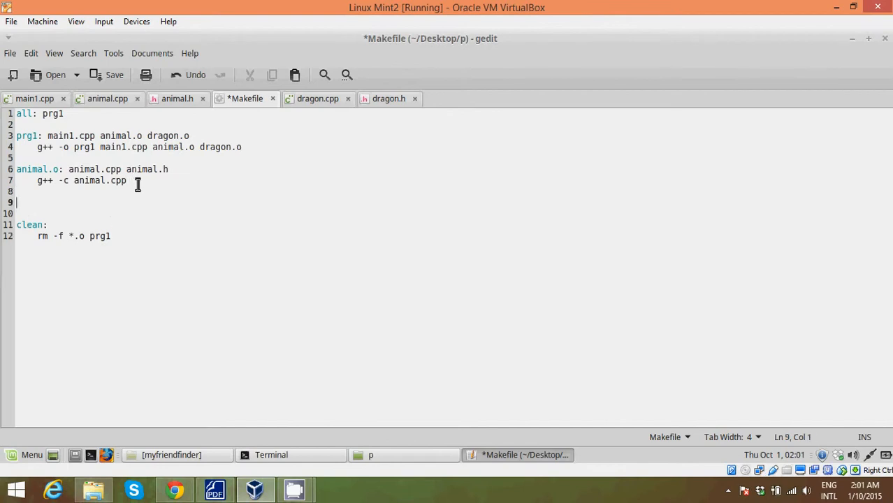
- Write the target line 'dragon.o: dragon.cpp dragon.h' and check it against the animal.o rule
type("dragon")
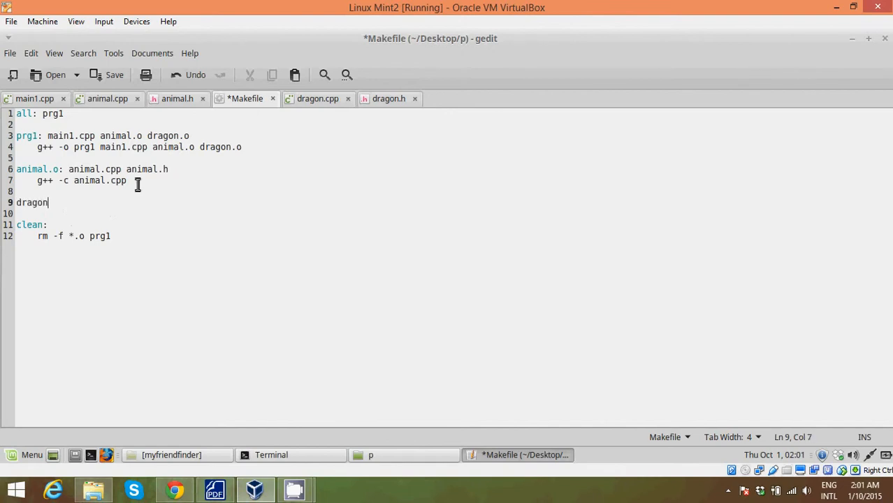
type(".o")
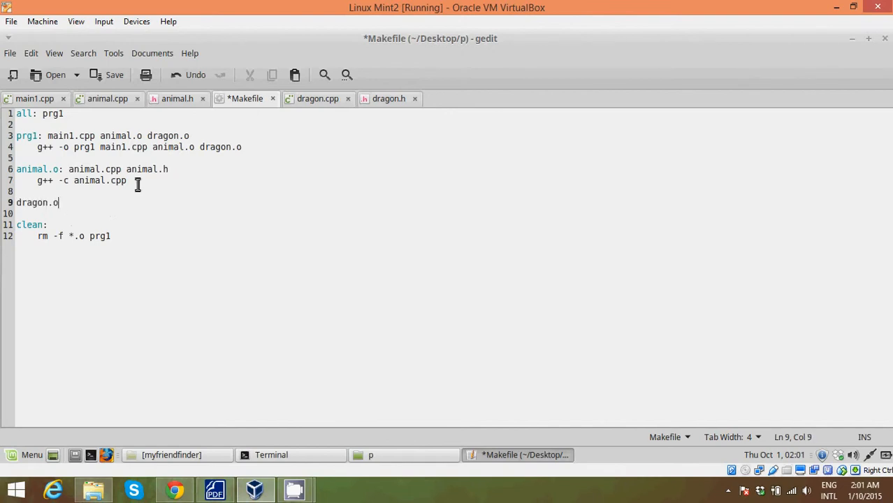
type(":")
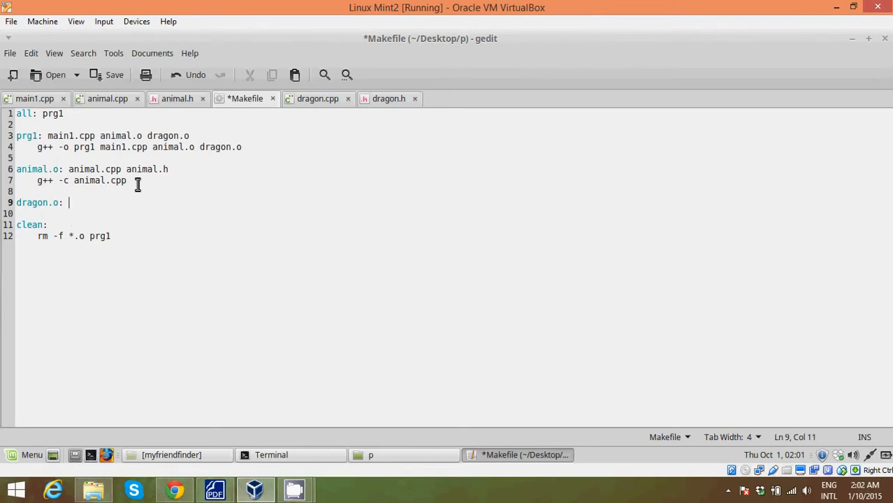
type("dragon")
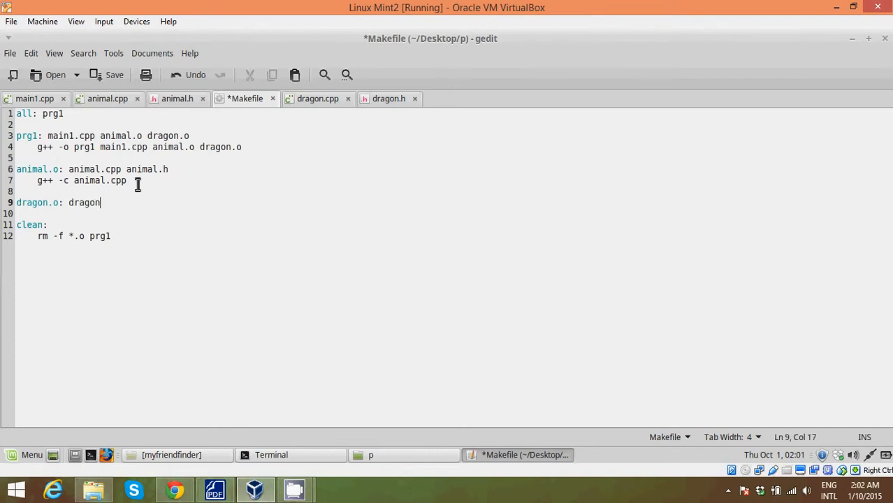
type(".cpp")
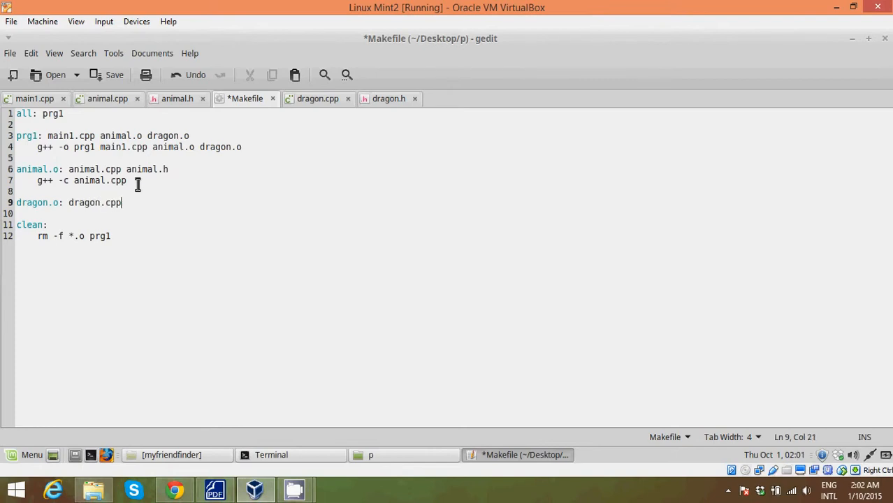
type("dragon")
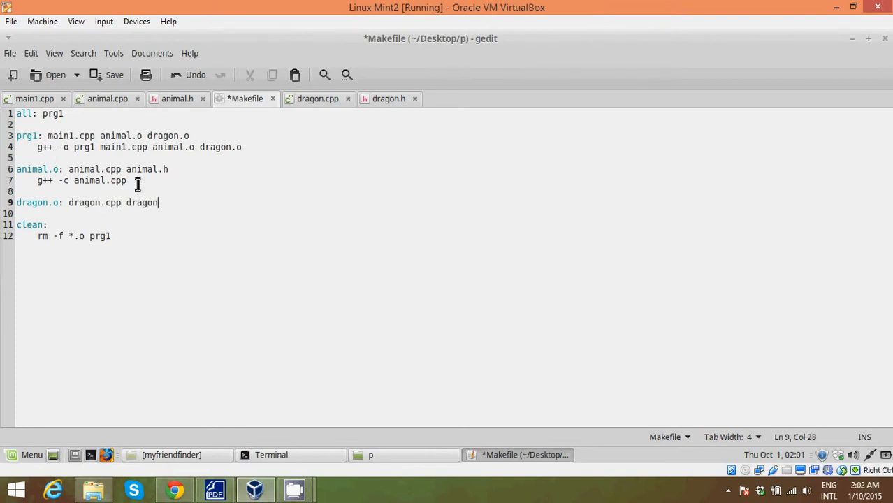
type(".h")
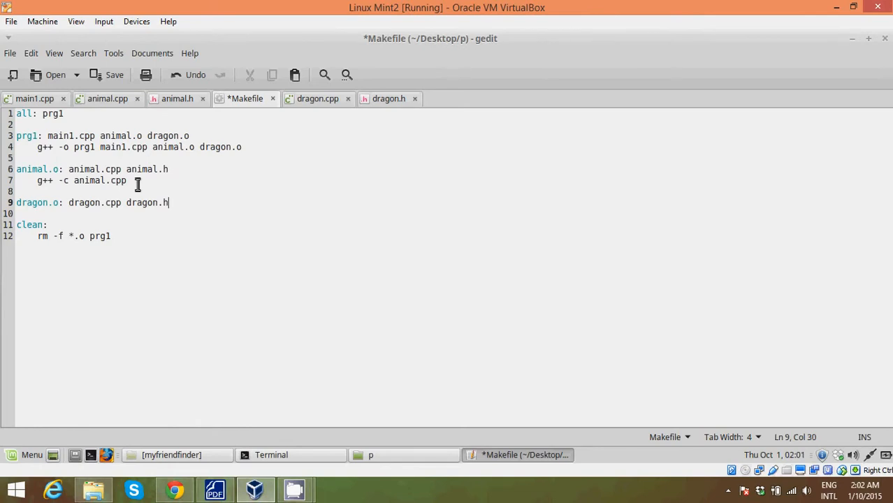
left_click(112, 203)
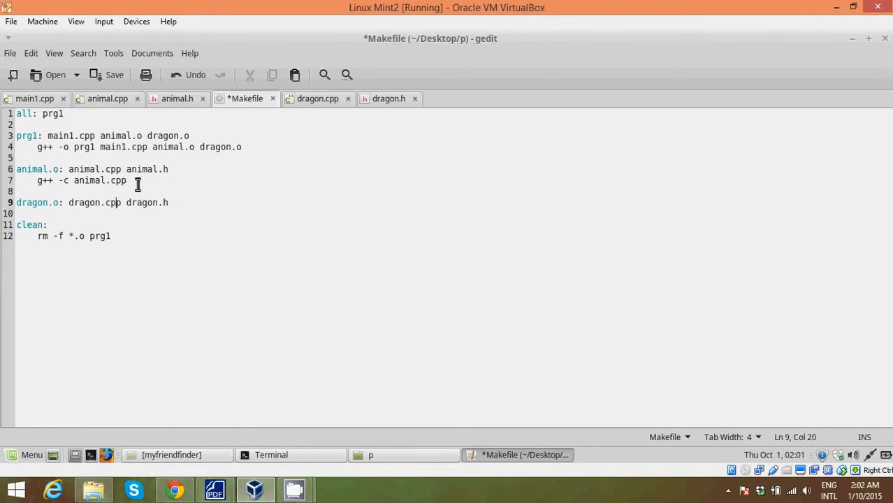
left_click(65, 202)
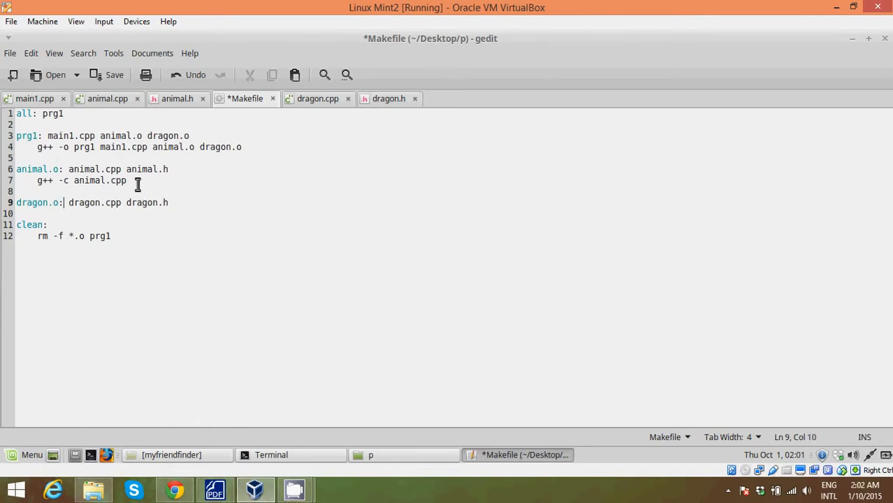
left_click(63, 169)
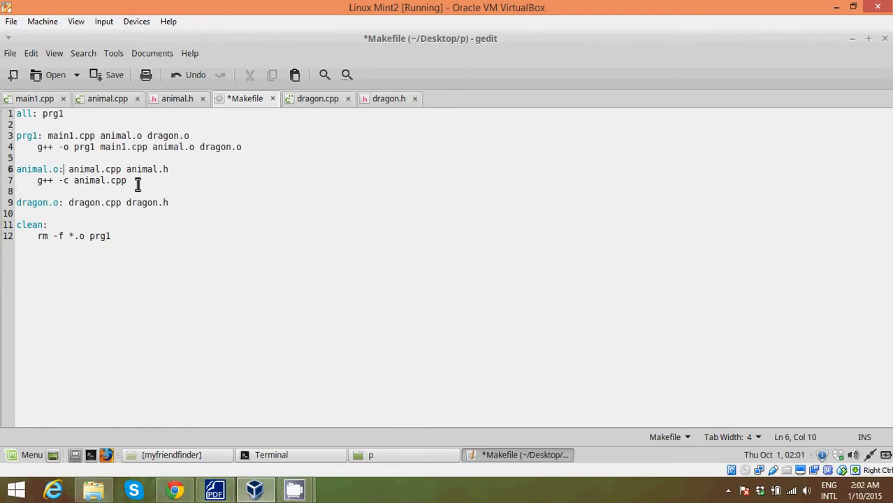
mouse_move(120, 146)
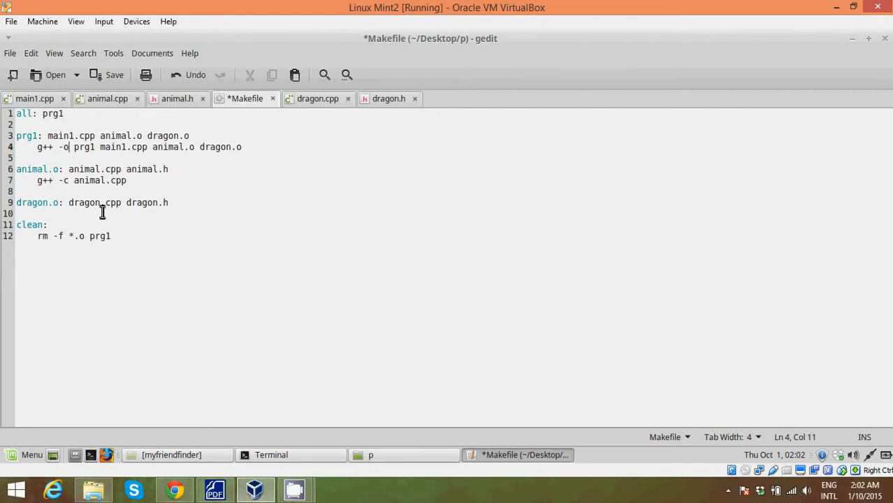
- Give the dragon.o rule the command 'g++ -c dragon.cpp' and save the Makefile
left_click(125, 212)
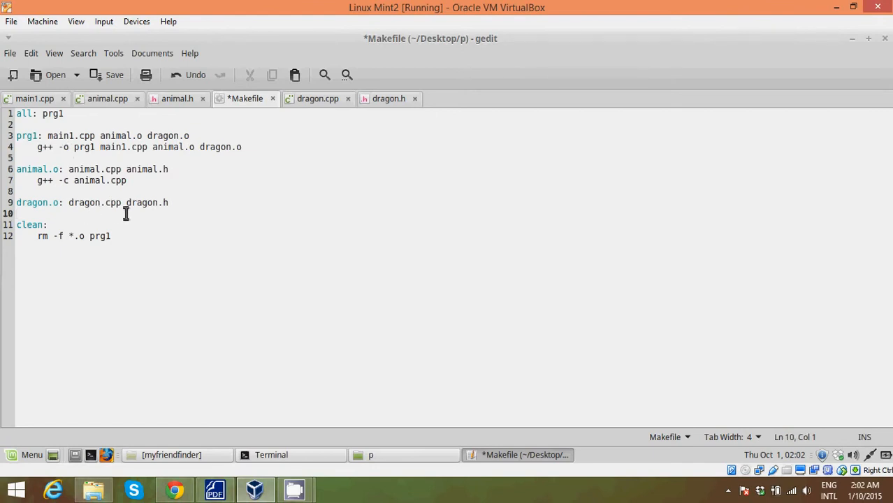
type("g++")
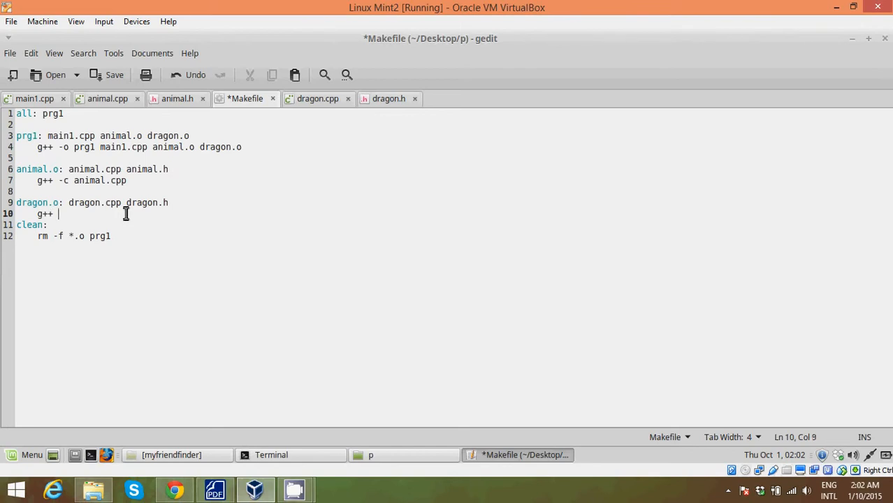
type("-c dr")
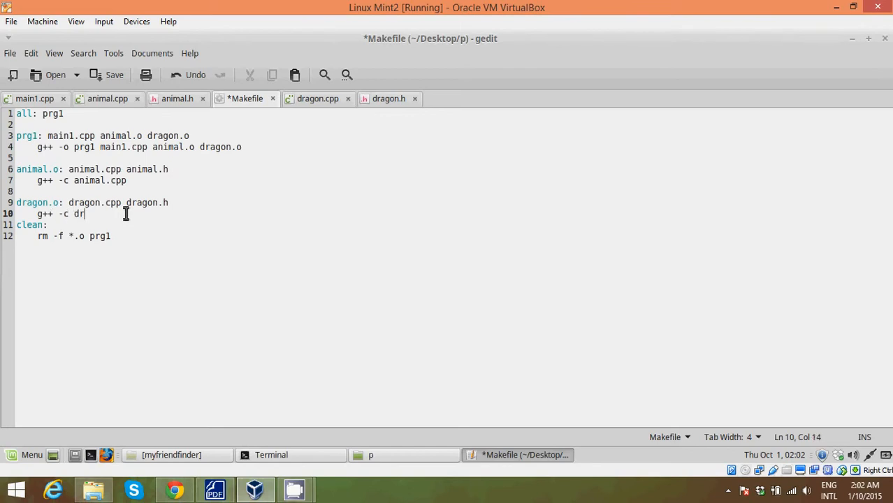
type("agon.c")
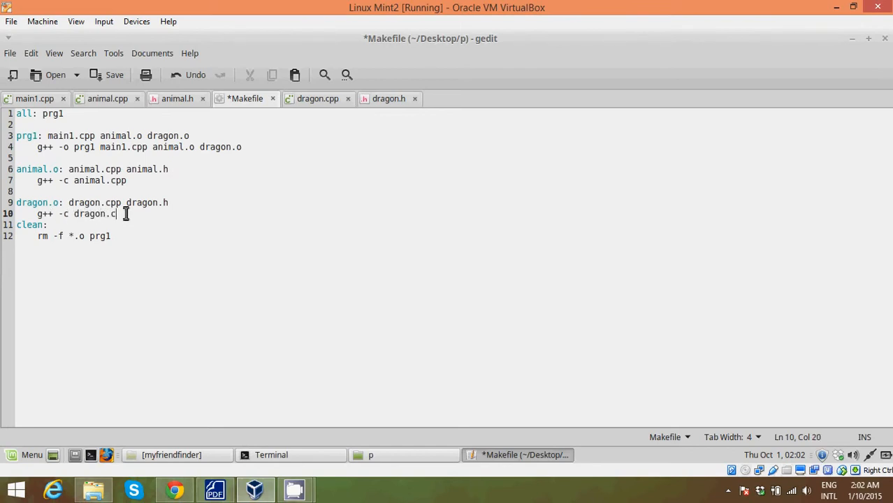
type("pp")
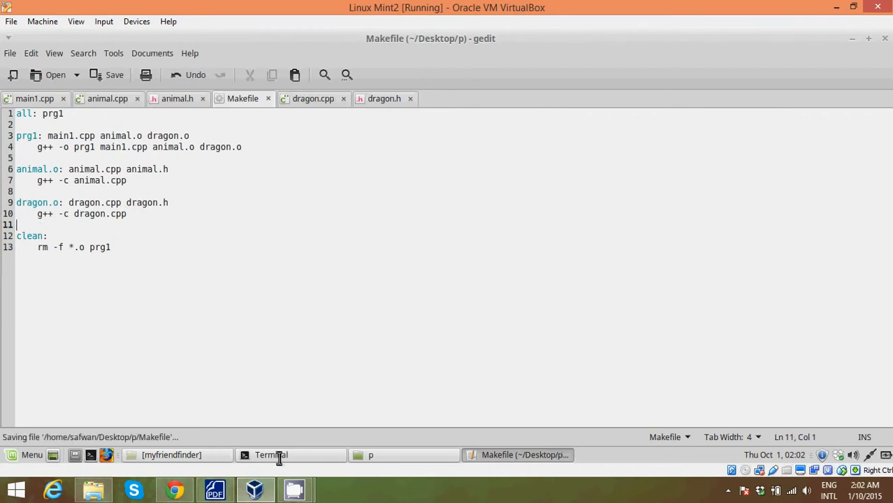
- Run make clean, make and ./prg1 so it prints 'I am an animal' and 'I am a dragon'
left_click(271, 456)
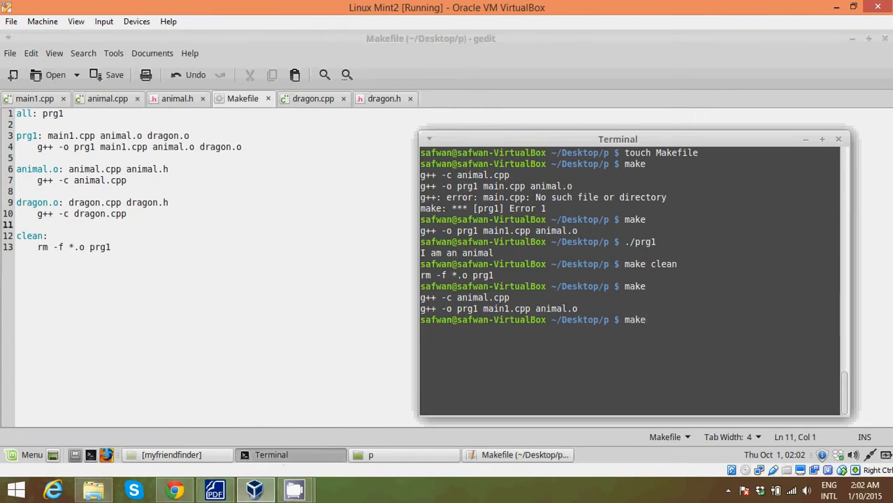
type("clean")
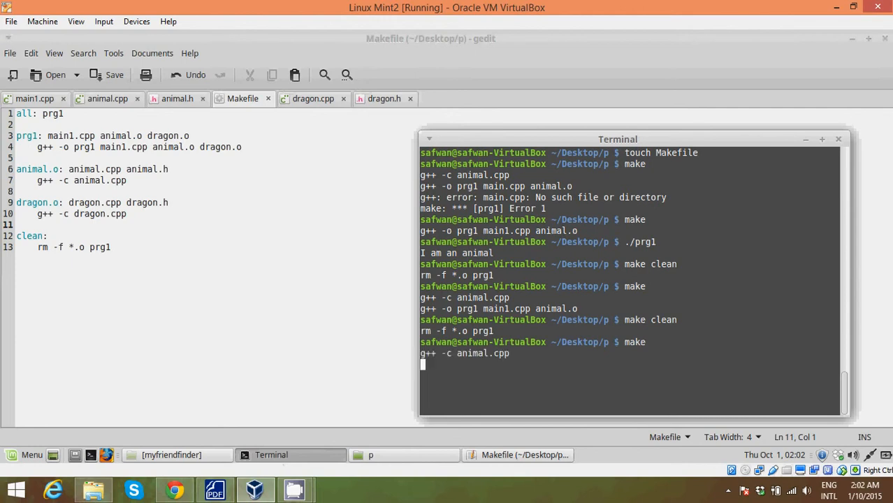
type("make clean")
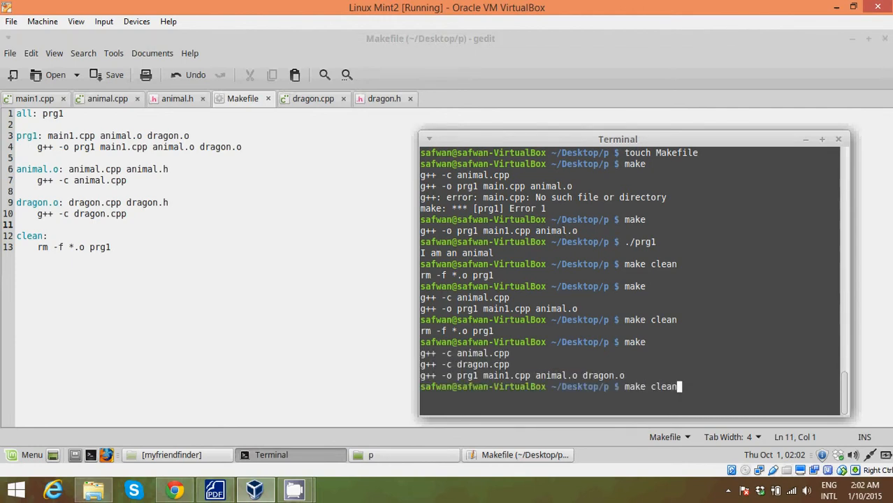
type("./prg1")
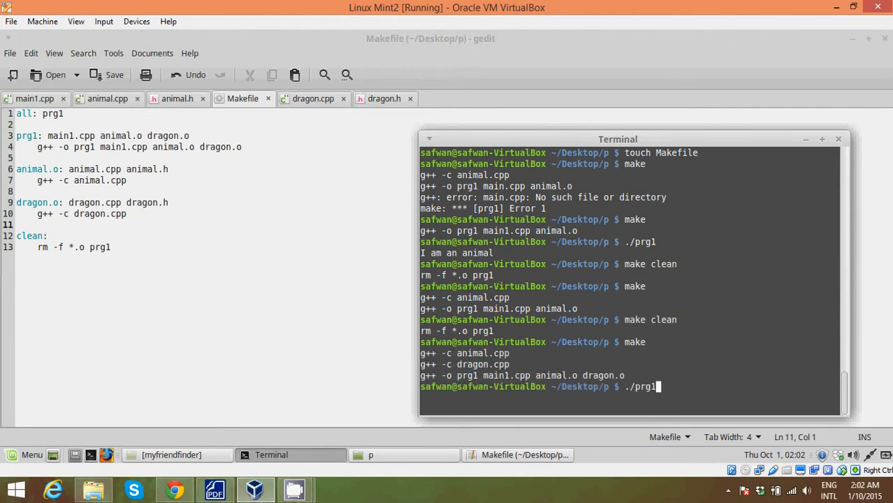
key("Return")
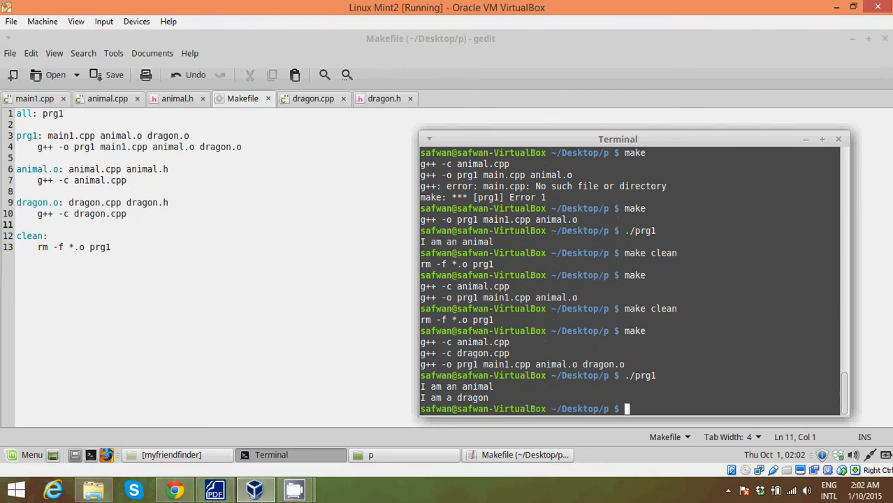
mouse_move(441, 419)
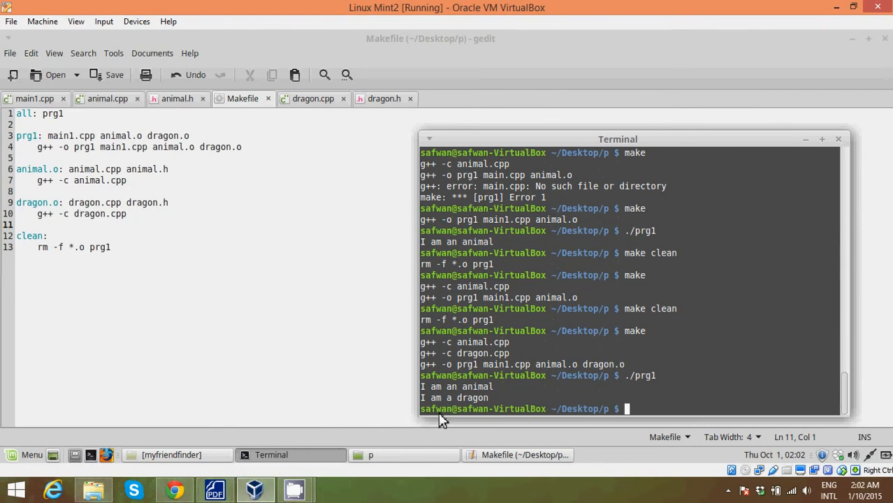
mouse_move(301, 314)
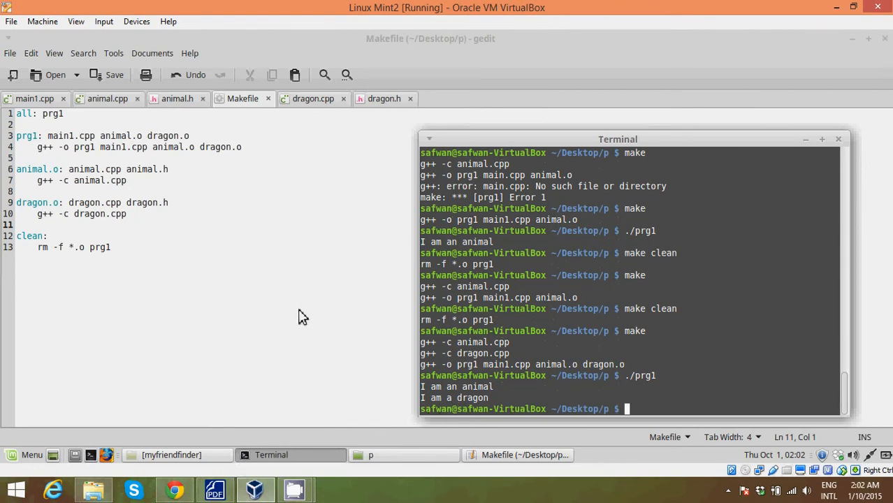